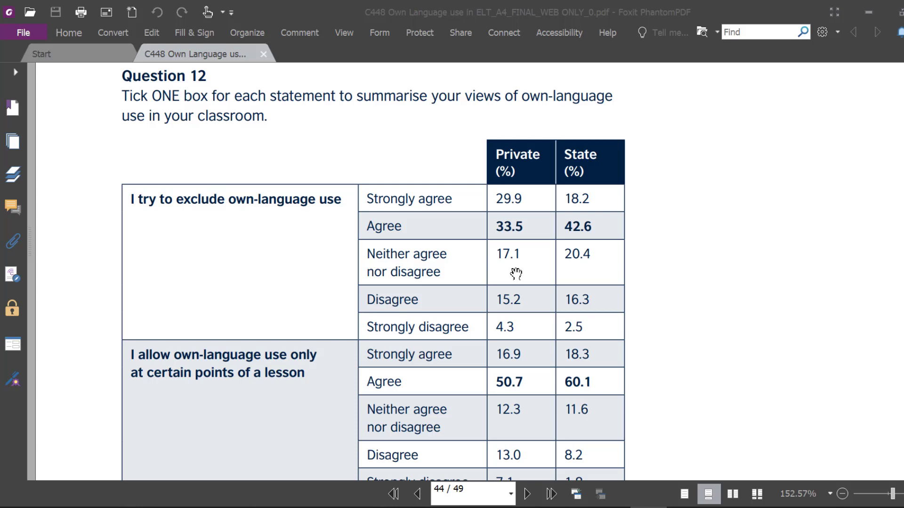
pyautogui.moveTo(590, 163)
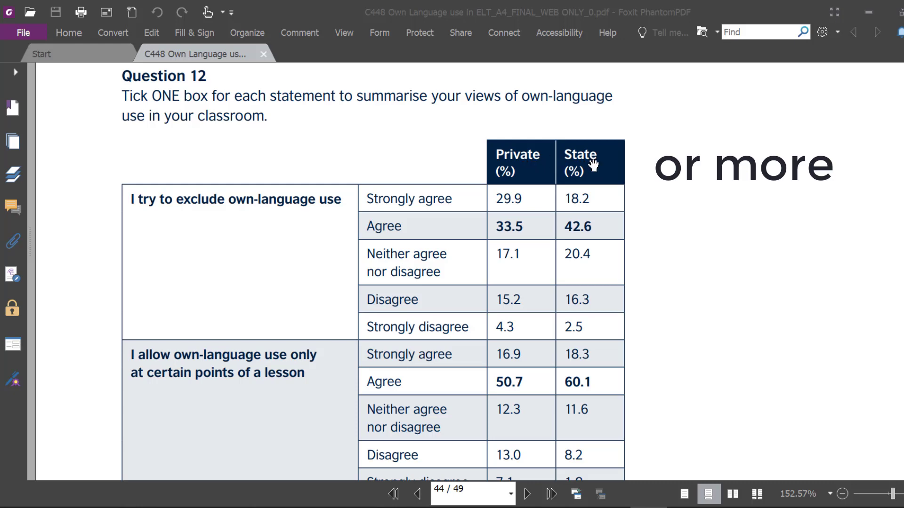
pyautogui.moveTo(338, 230)
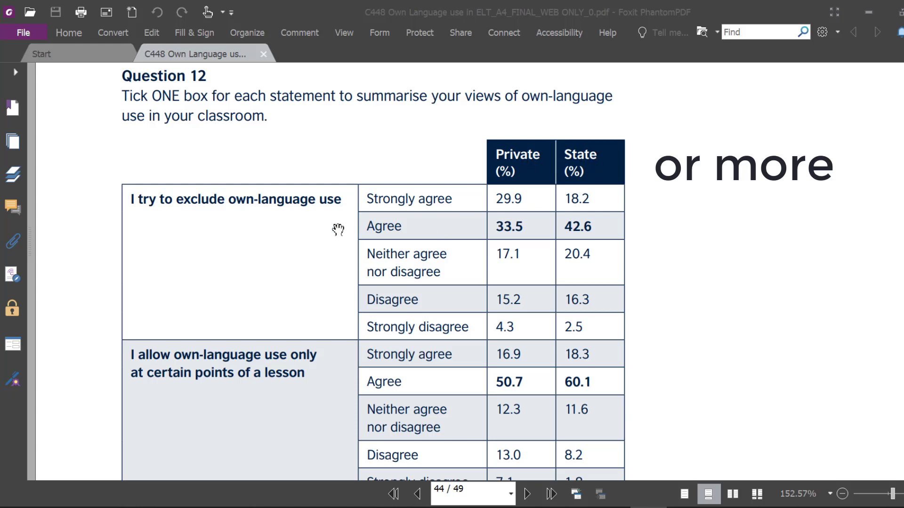
pyautogui.moveTo(404, 197)
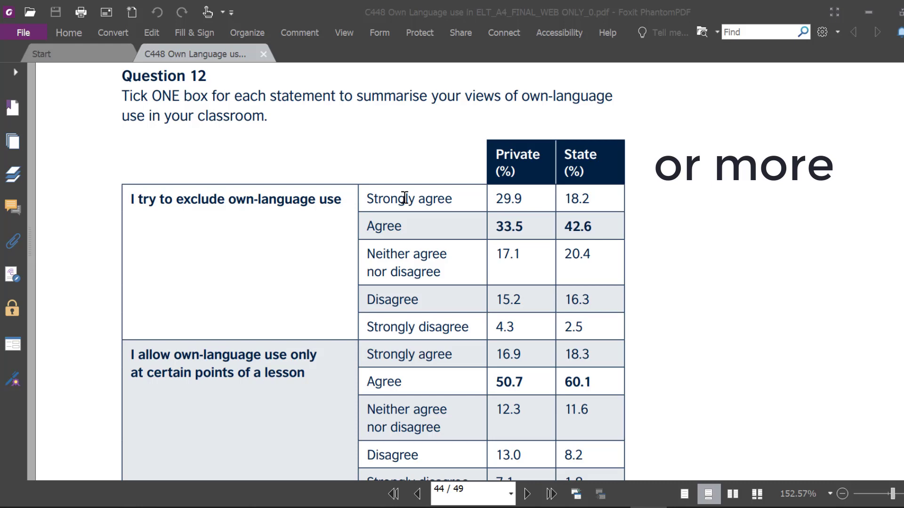
pyautogui.moveTo(310, 201)
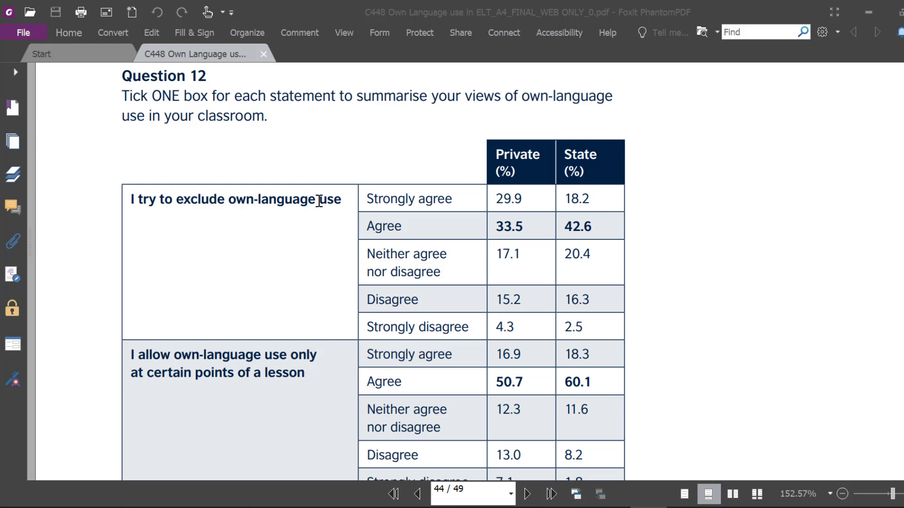
pyautogui.moveTo(548, 168)
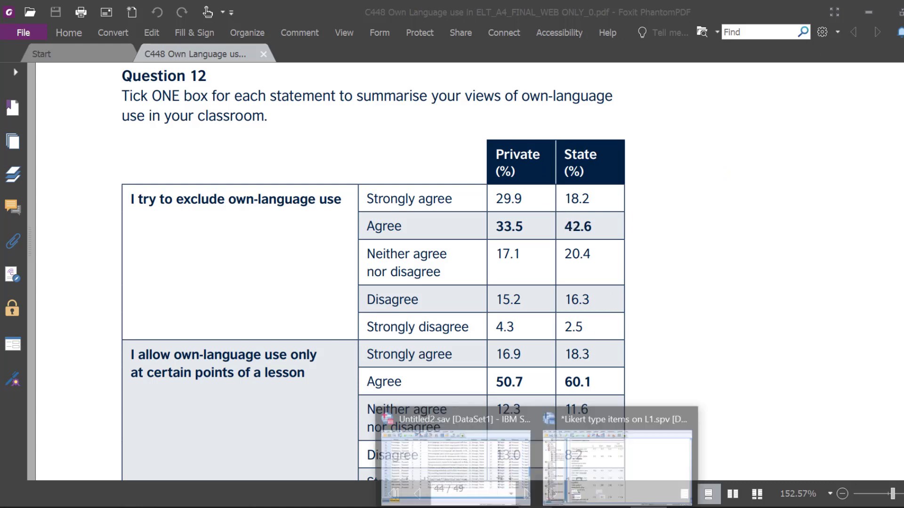
# Browse SPSS Variable View from the demographic variables down to the own-language Likert items
pyautogui.click(454, 418)
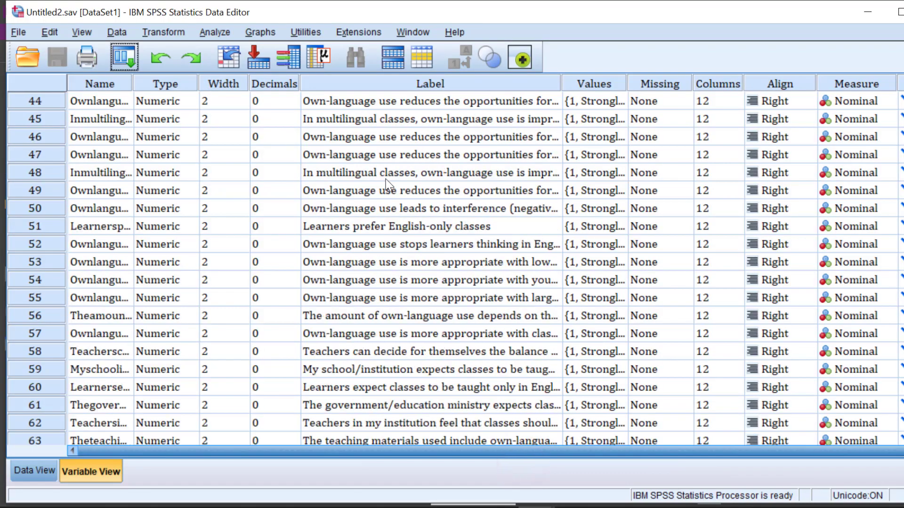
pyautogui.scroll(3)
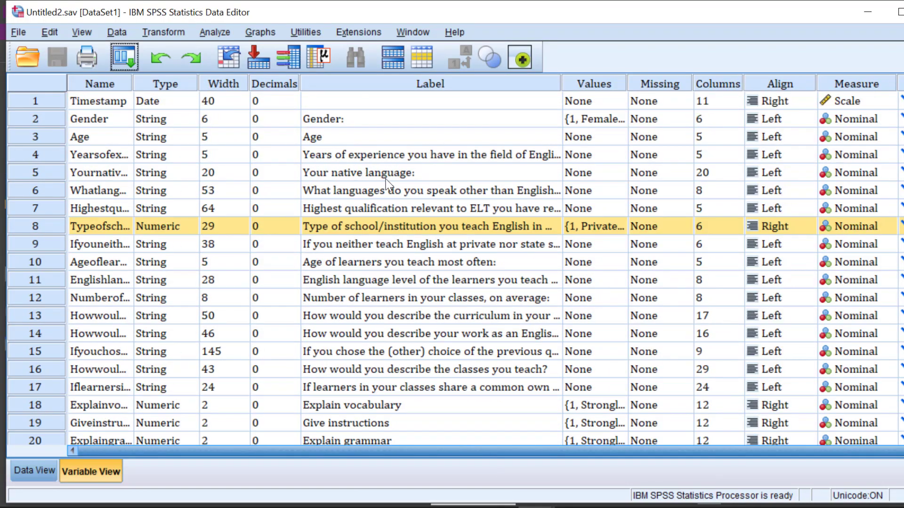
pyautogui.scroll(-3)
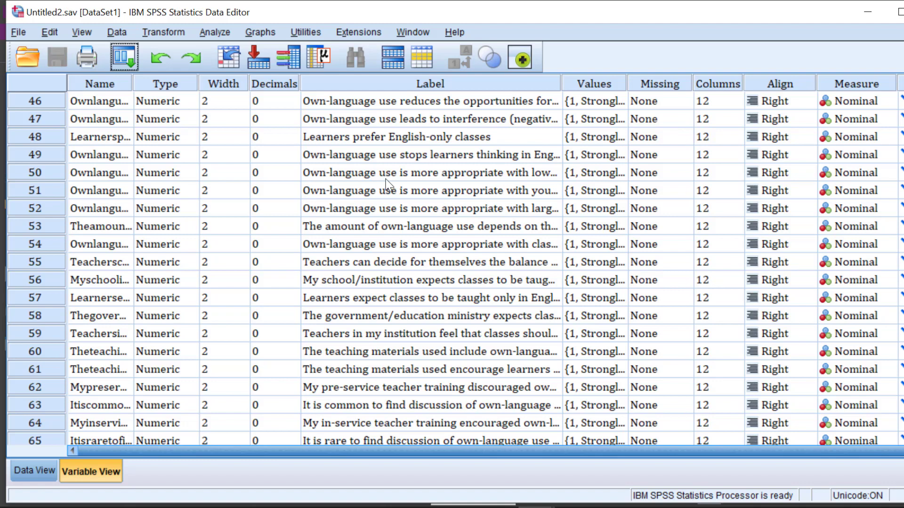
pyautogui.moveTo(255, 22)
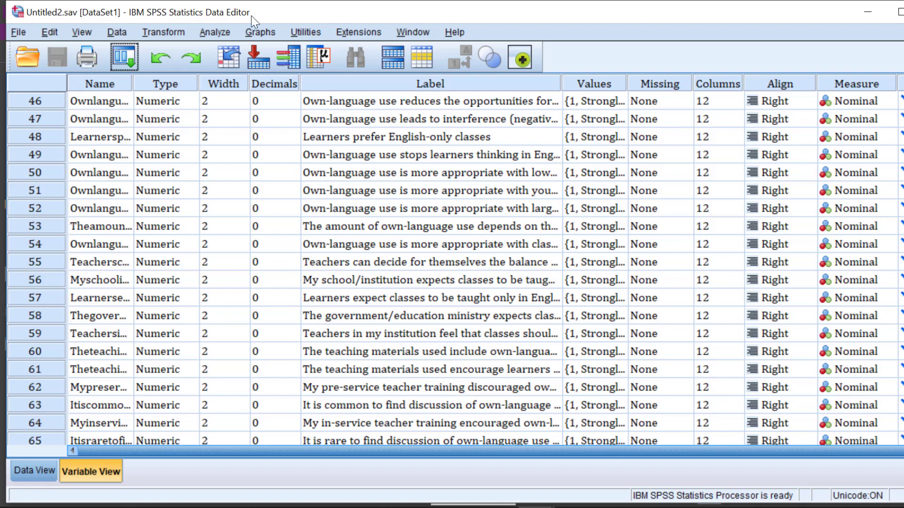
pyautogui.moveTo(217, 40)
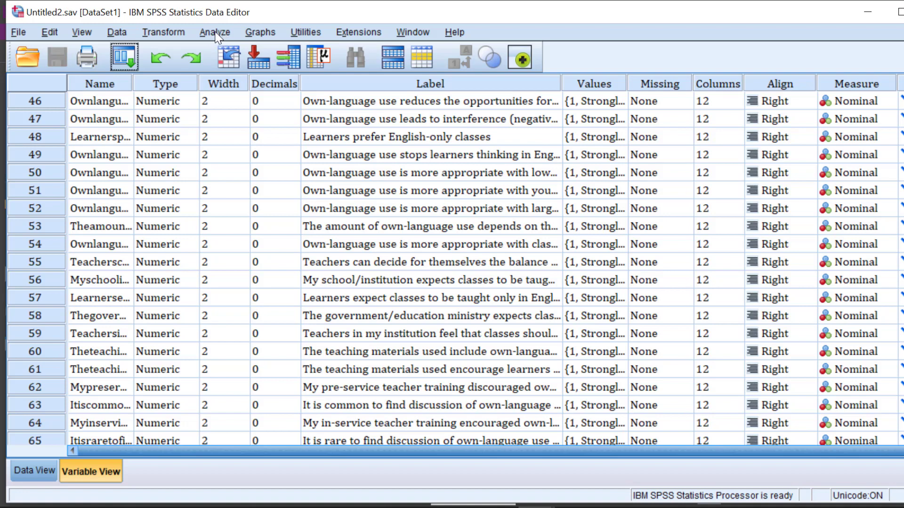
# Show the Analyze menu's list of analysis procedures over Variable View
pyautogui.click(214, 32)
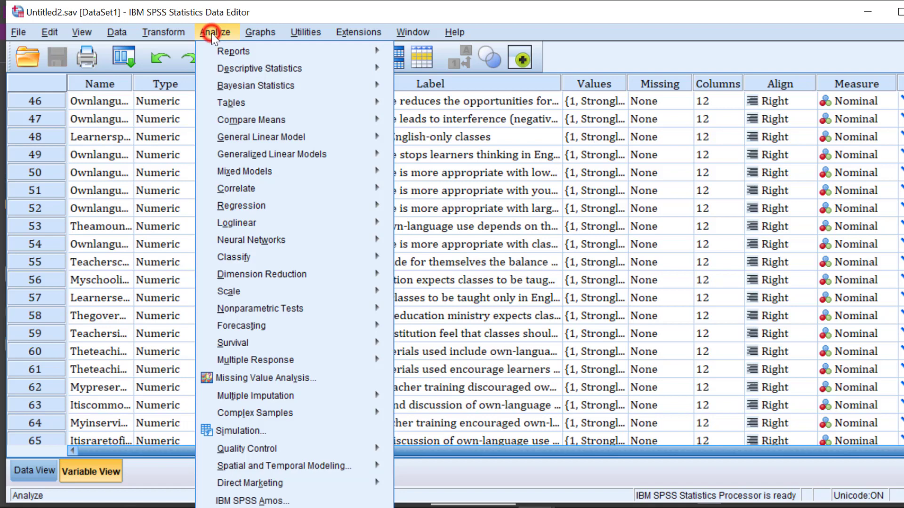
pyautogui.moveTo(256, 86)
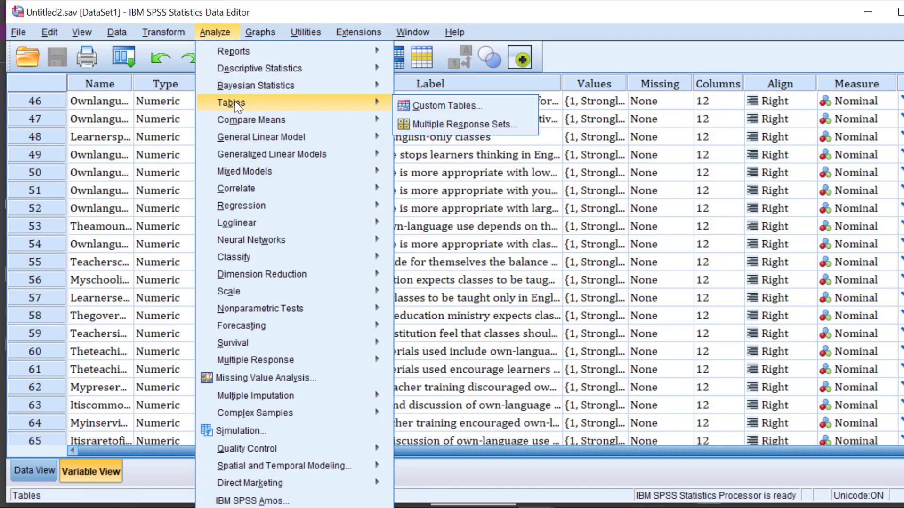
pyautogui.moveTo(444, 105)
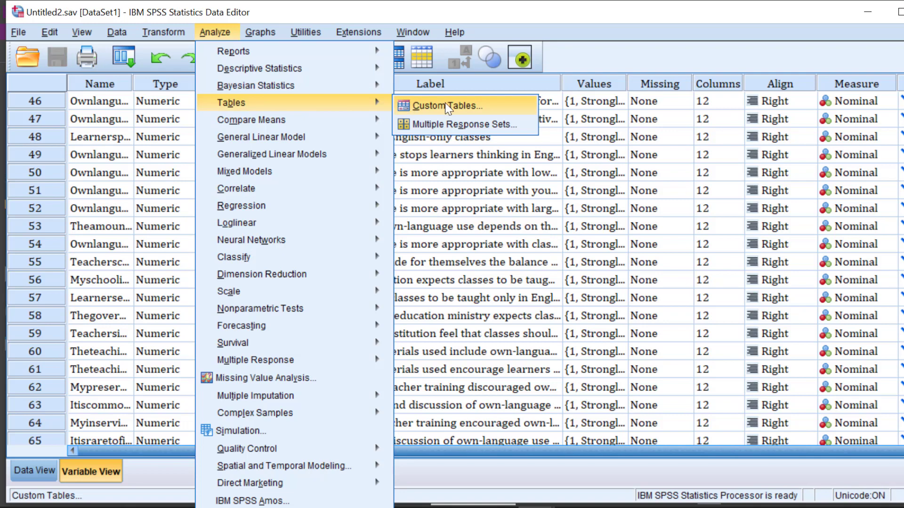
# Start a Custom Table with own-language items as rows and Type of school/institution as columns
pyautogui.click(445, 105)
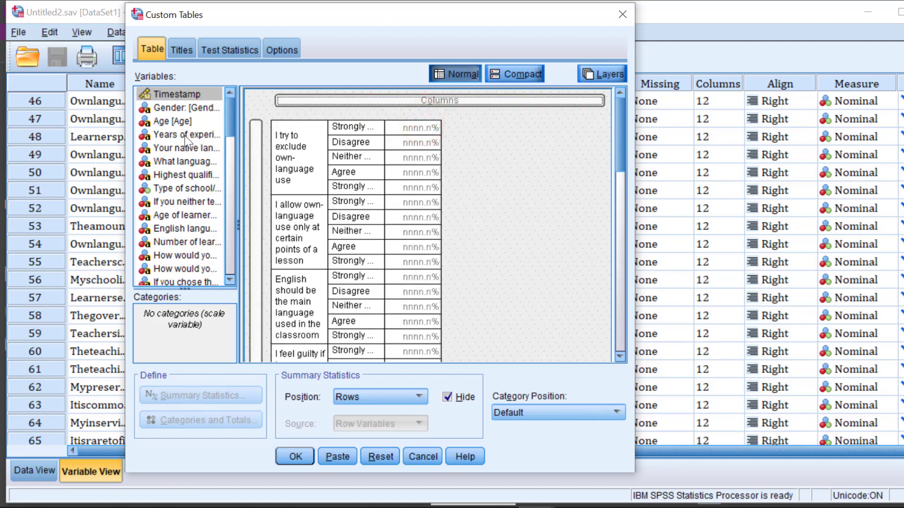
pyautogui.scroll(-3)
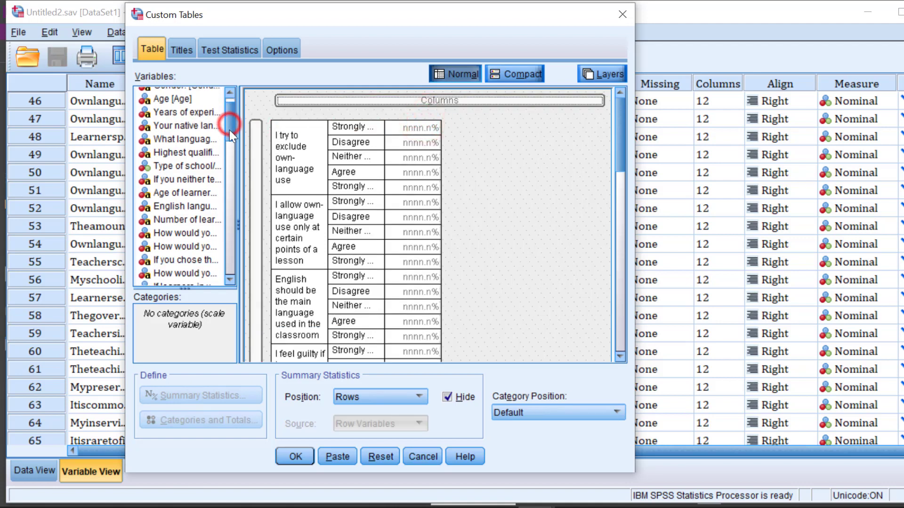
pyautogui.click(185, 139)
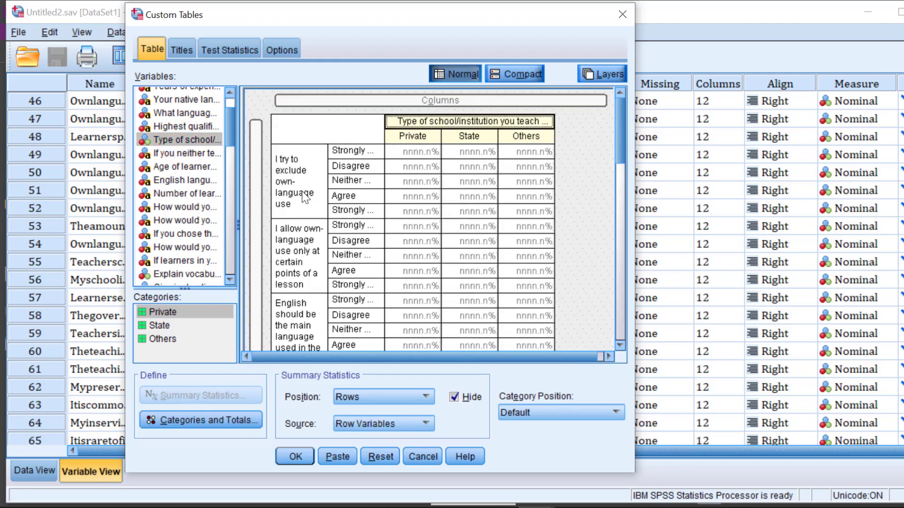
pyautogui.click(294, 181)
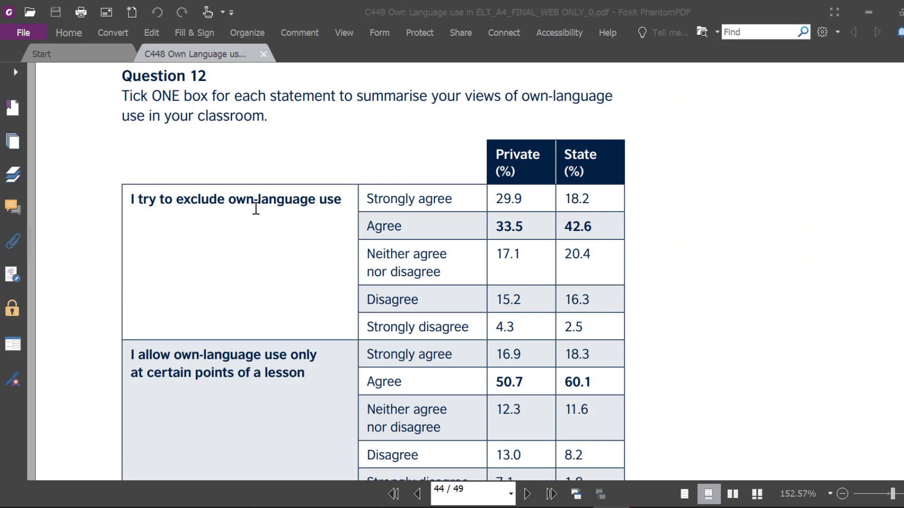
# Scroll the PDF's Question 12 table to its last statement on cultural and linguistic identity
pyautogui.scroll(-3)
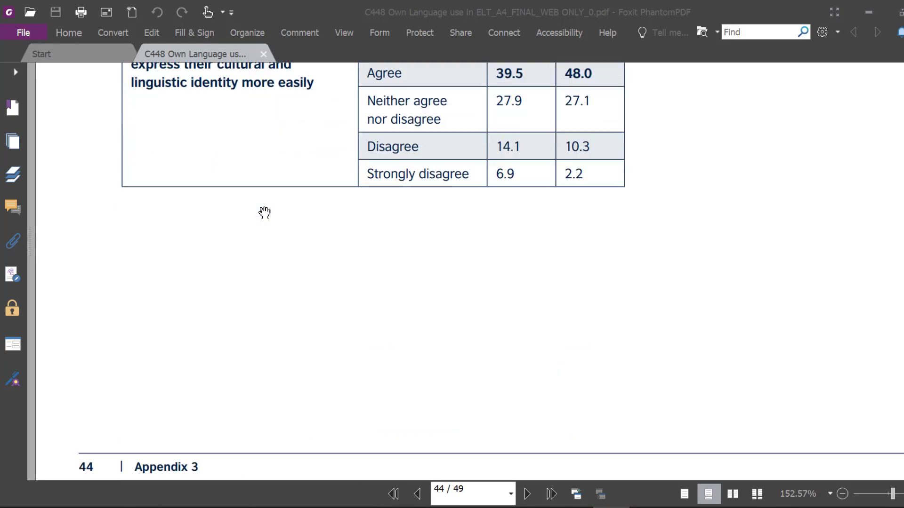
pyautogui.scroll(3)
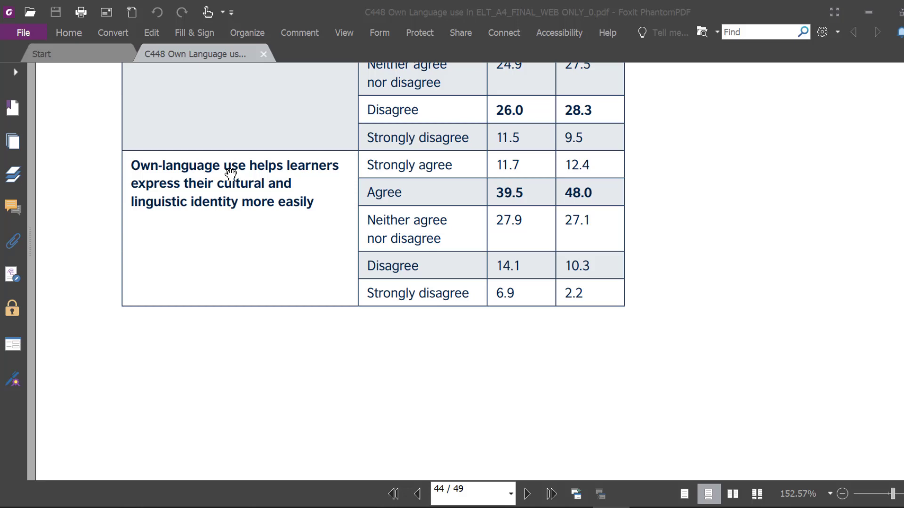
pyautogui.moveTo(215, 185)
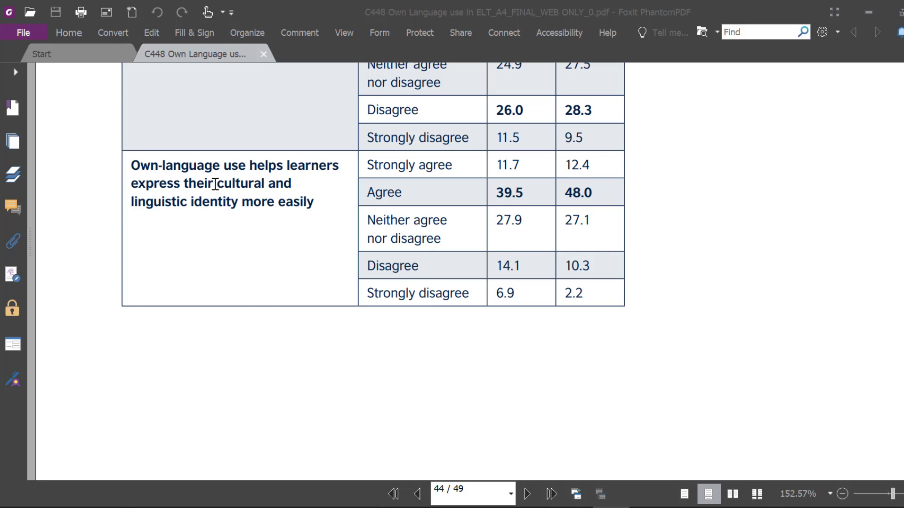
pyautogui.moveTo(275, 189)
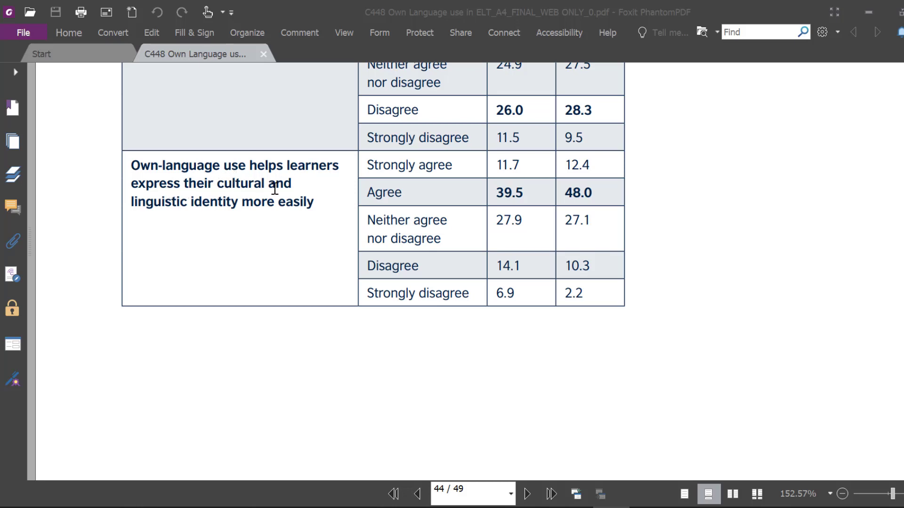
pyautogui.moveTo(295, 202)
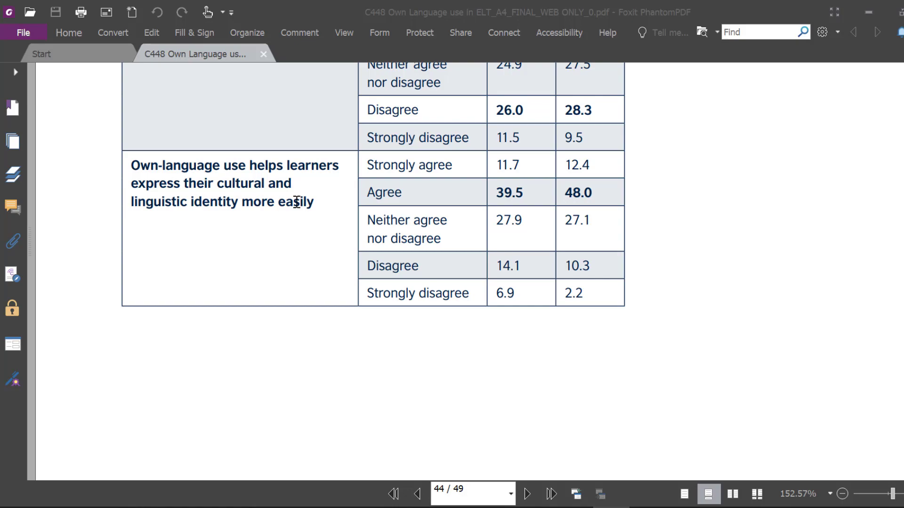
pyautogui.moveTo(451, 343)
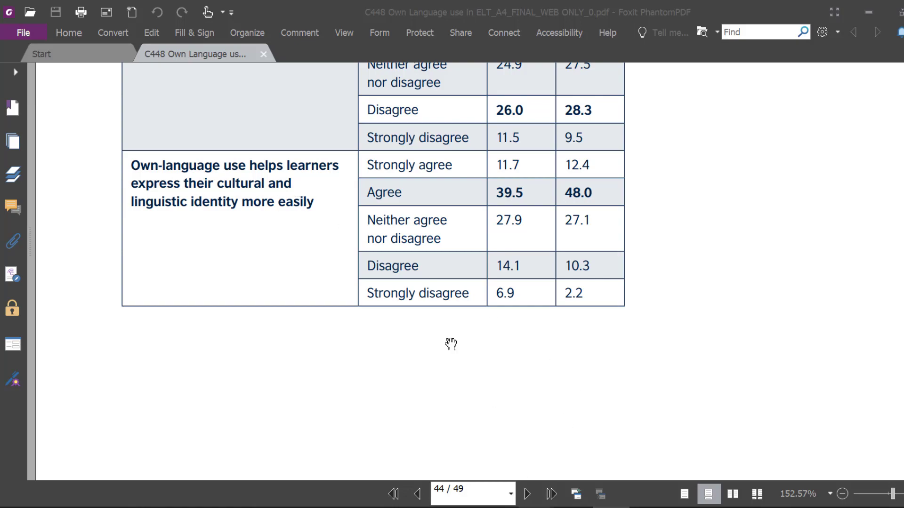
pyautogui.scroll(3)
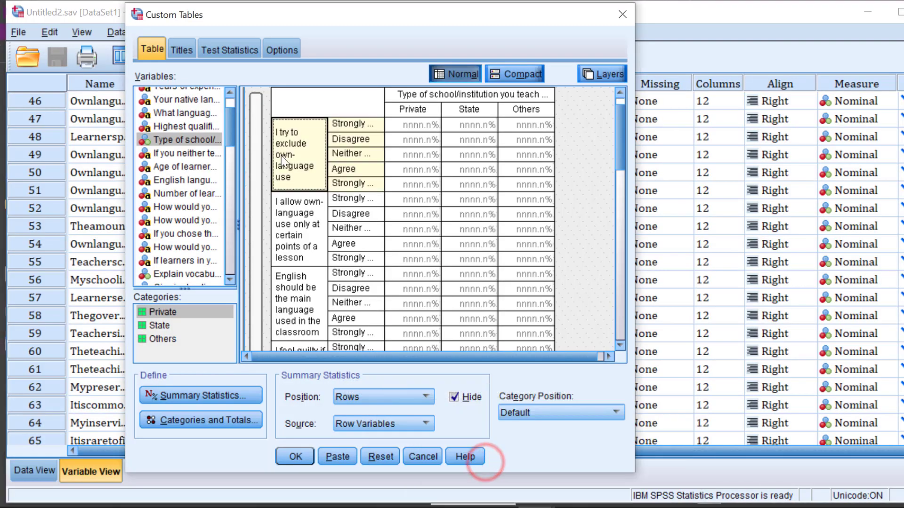
pyautogui.moveTo(312, 168)
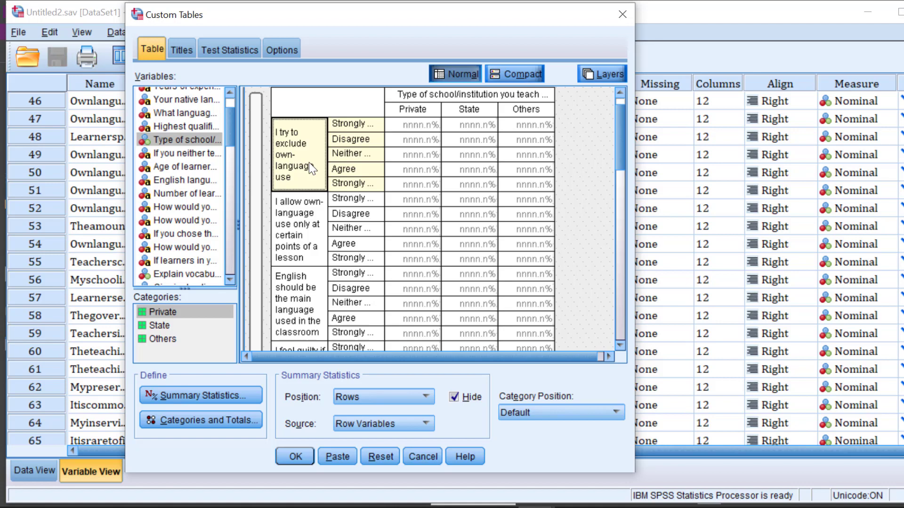
# Check the summary statistics Source and bring up Summary Statistics for the cultural identity item
pyautogui.scroll(-3)
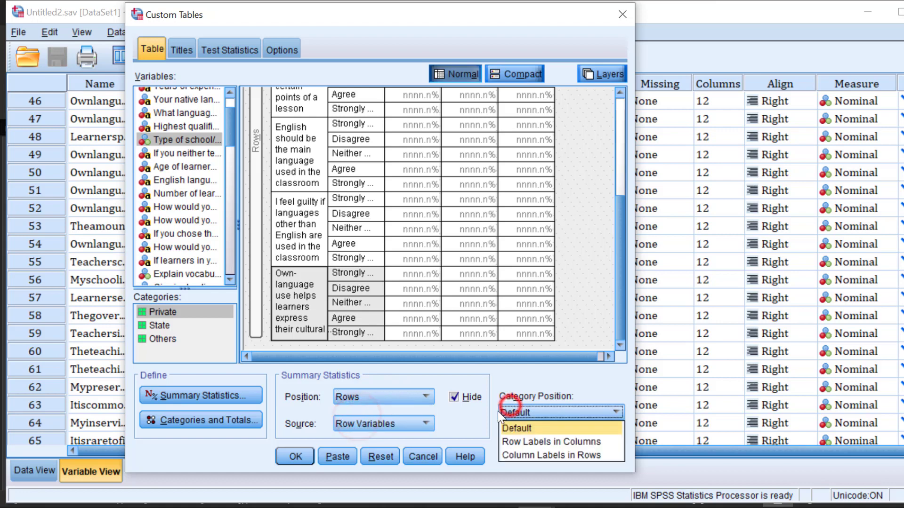
pyautogui.click(383, 424)
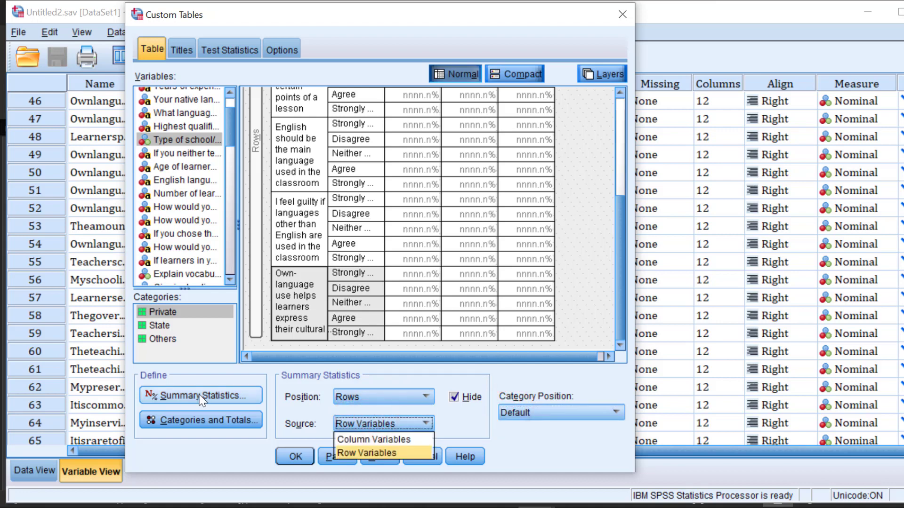
pyautogui.click(199, 396)
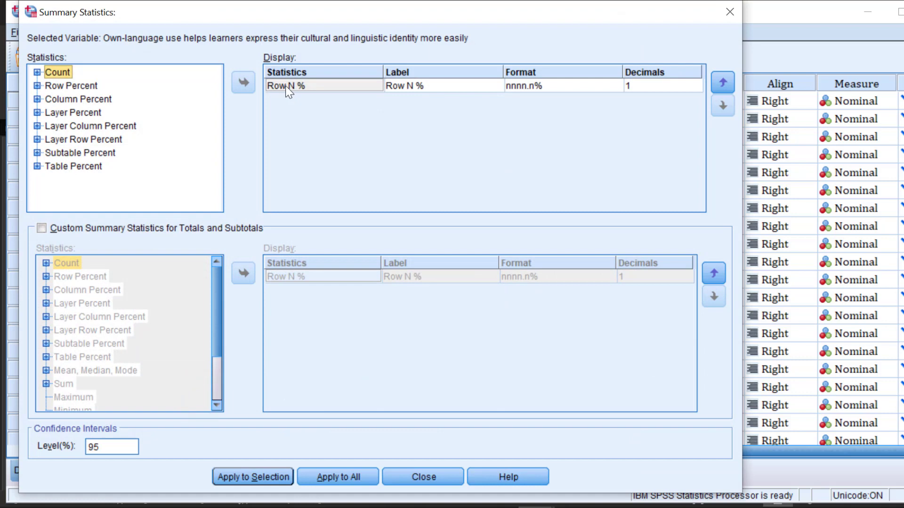
pyautogui.moveTo(434, 90)
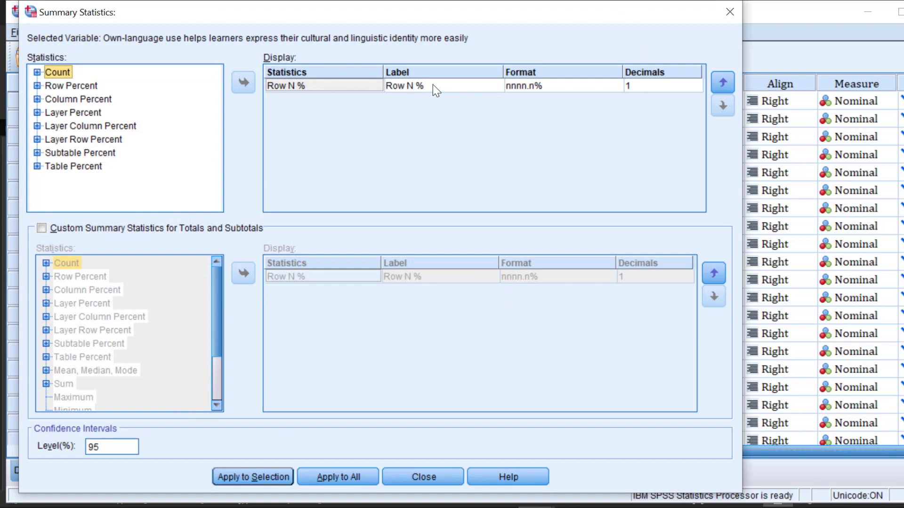
pyautogui.moveTo(420, 92)
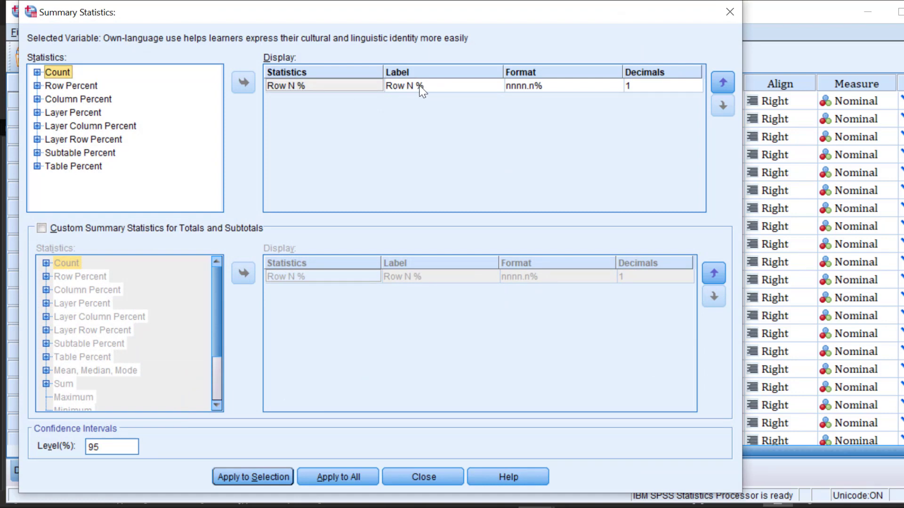
pyautogui.moveTo(744, 147)
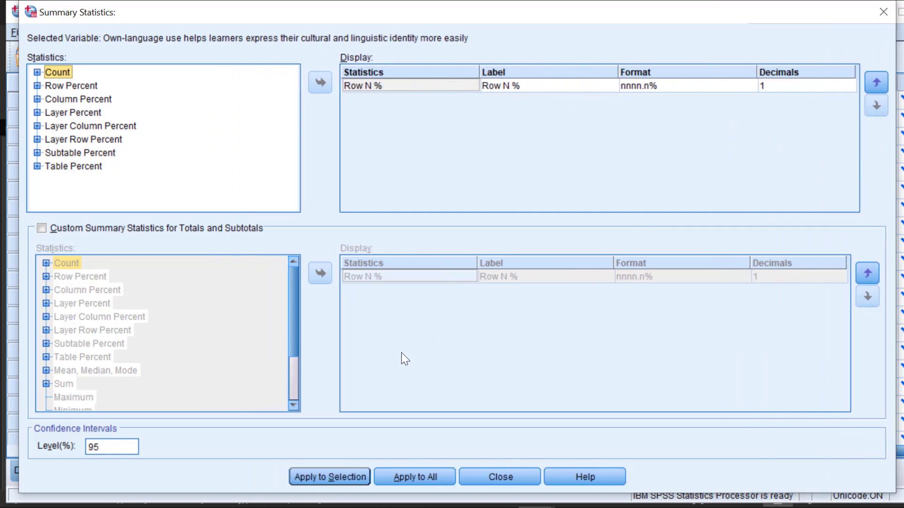
pyautogui.moveTo(528, 111)
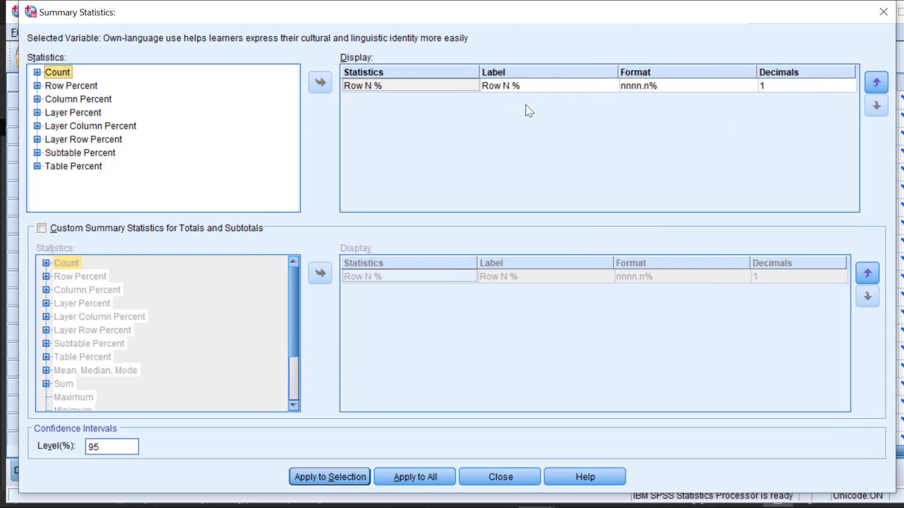
pyautogui.moveTo(330, 477)
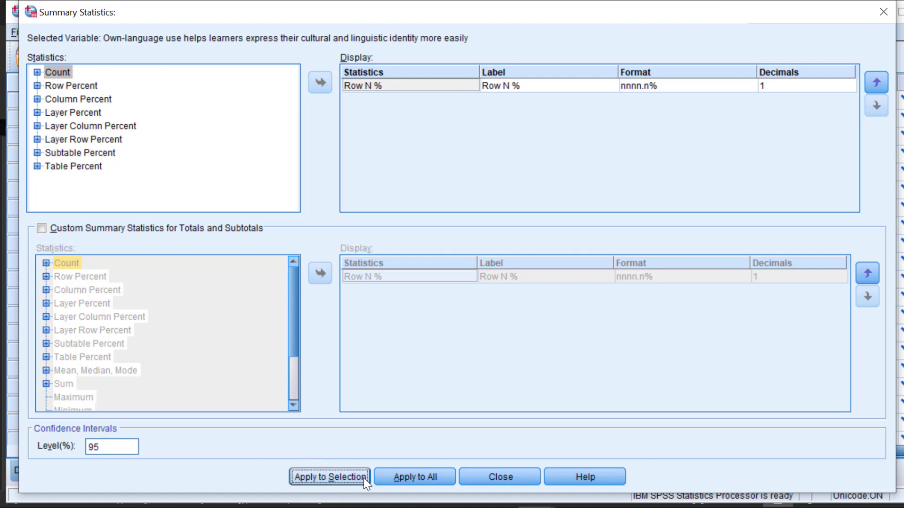
pyautogui.moveTo(415, 476)
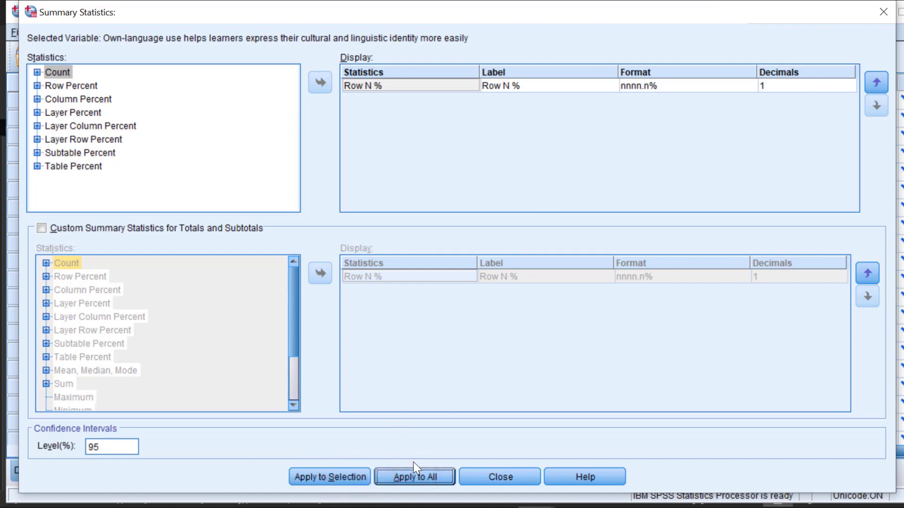
# Apply Row N % with one decimal to all items and generate the custom table
pyautogui.click(414, 476)
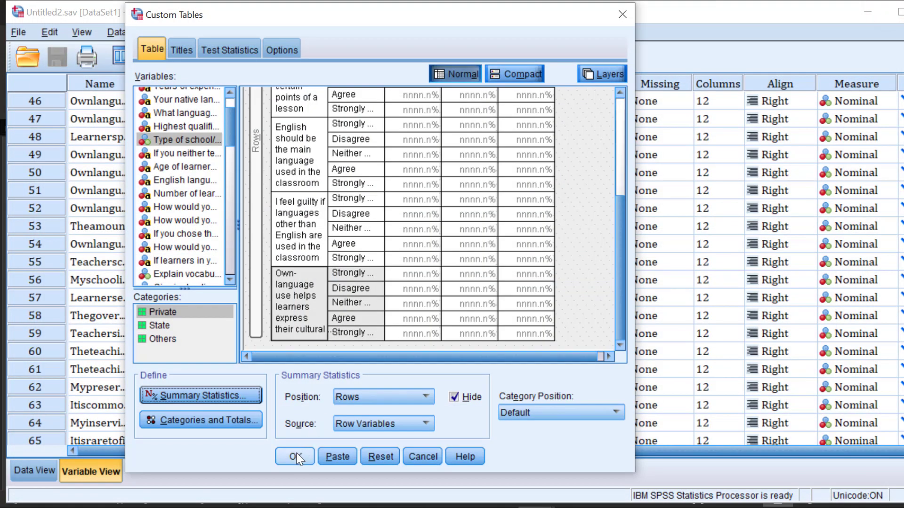
pyautogui.click(291, 457)
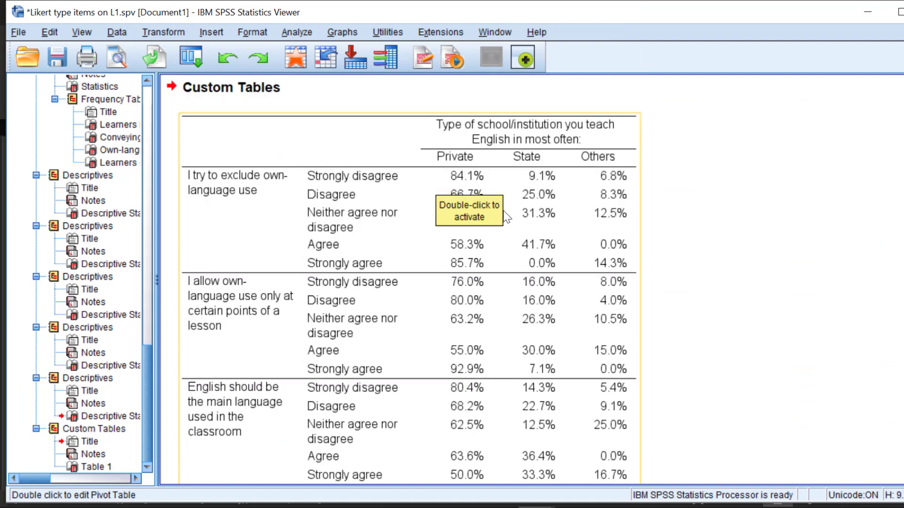
pyautogui.moveTo(333, 183)
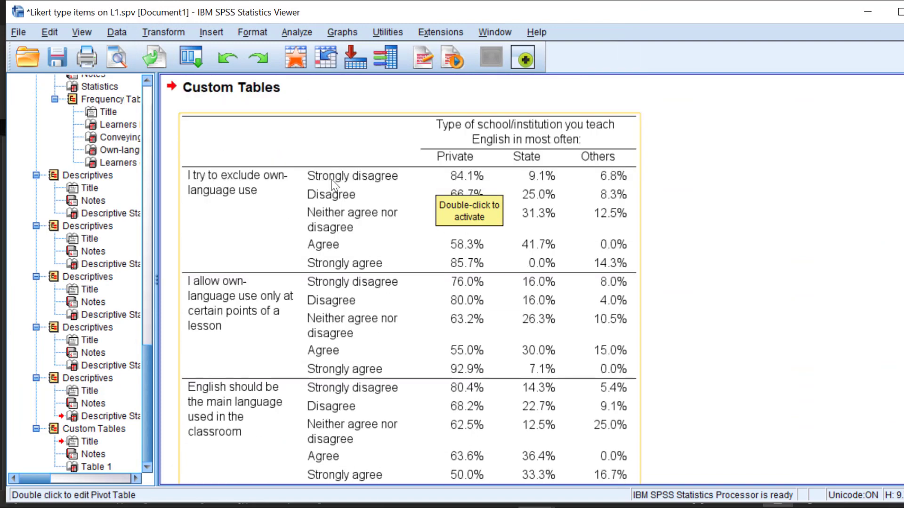
# Copy the own-language-by-school-type crosstab from the SPSS Viewer output
pyautogui.rightClick(315, 177)
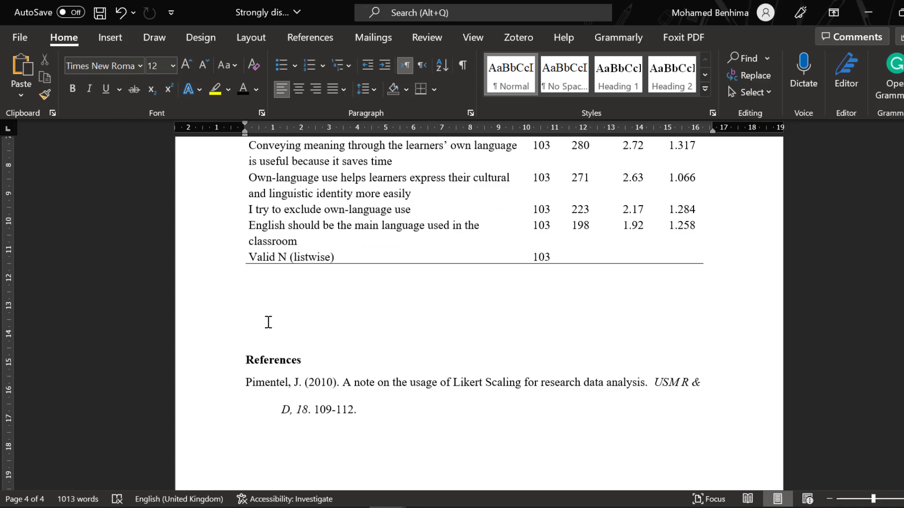
# Scroll the Word report to review the pasted row-percentage table below the descriptives table
pyautogui.scroll(-3)
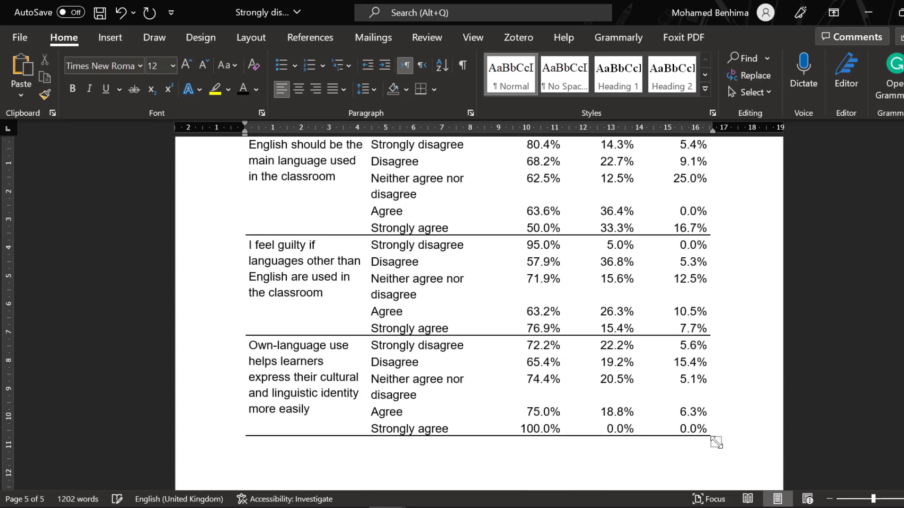
pyautogui.scroll(3)
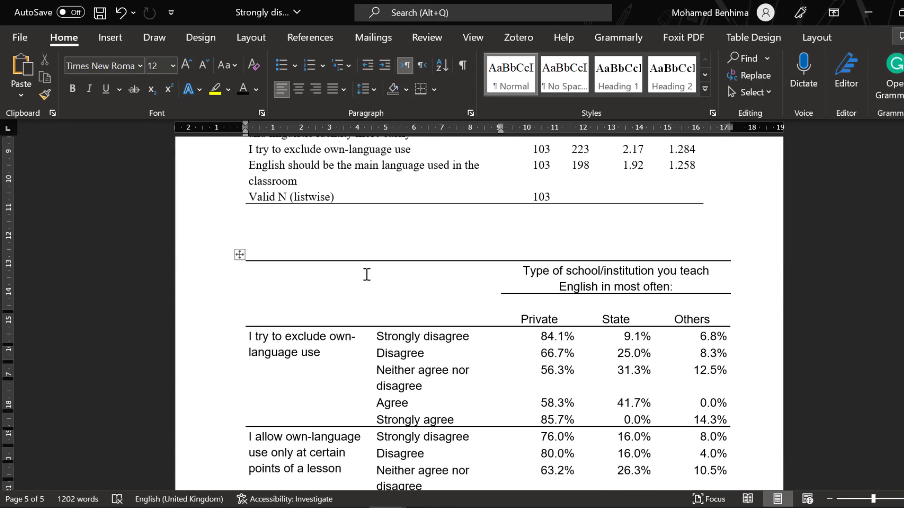
pyautogui.scroll(3)
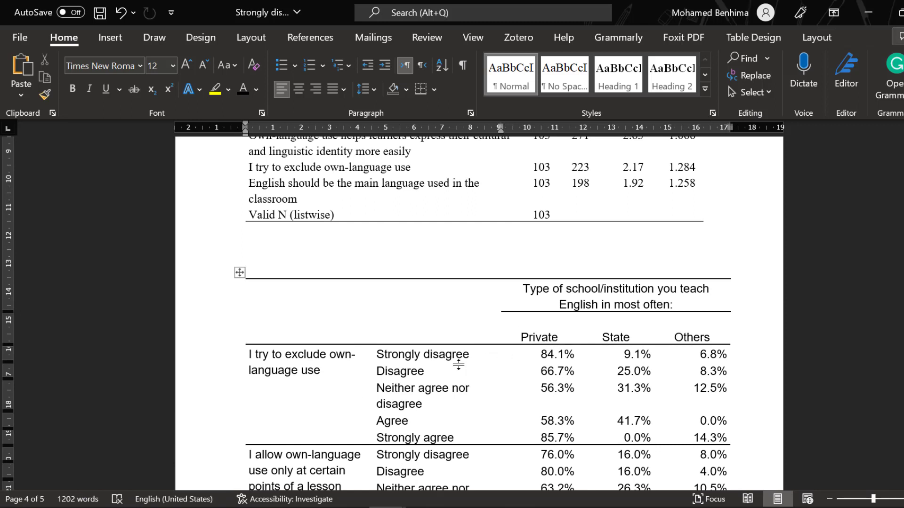
pyautogui.moveTo(496, 363)
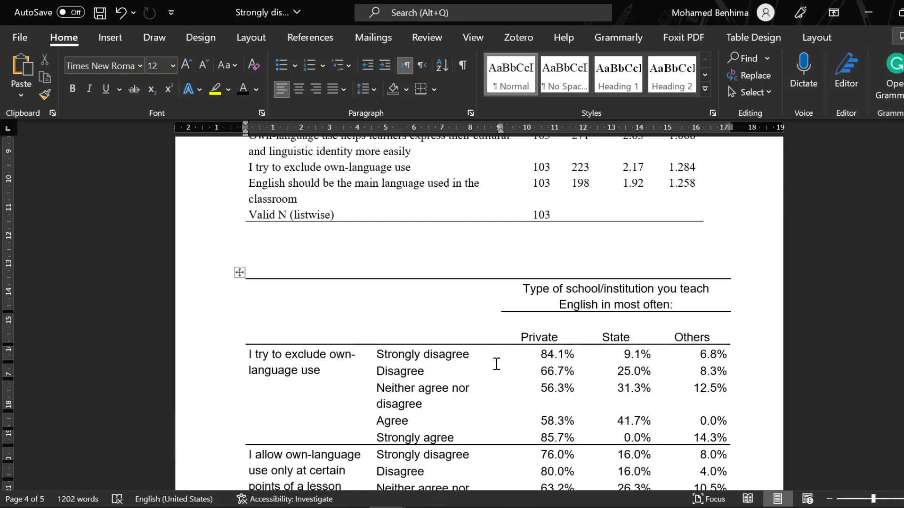
pyautogui.scroll(-3)
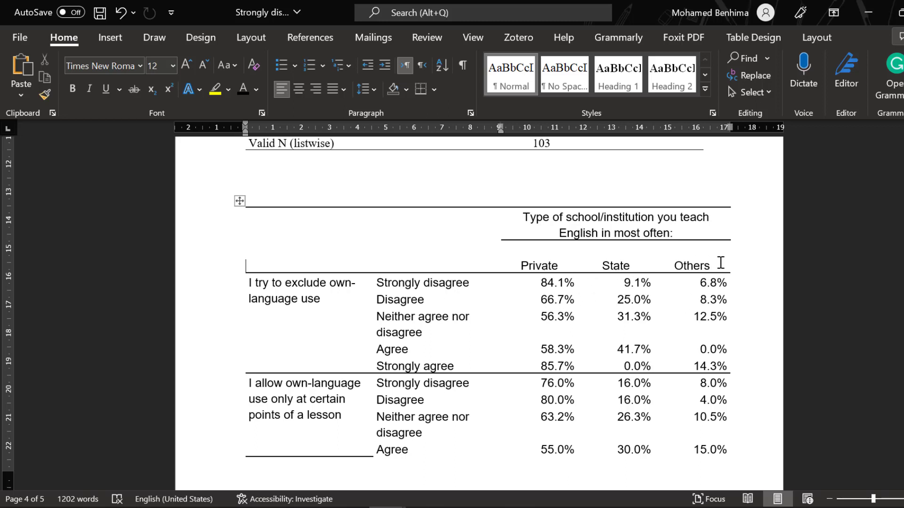
pyautogui.moveTo(549, 291)
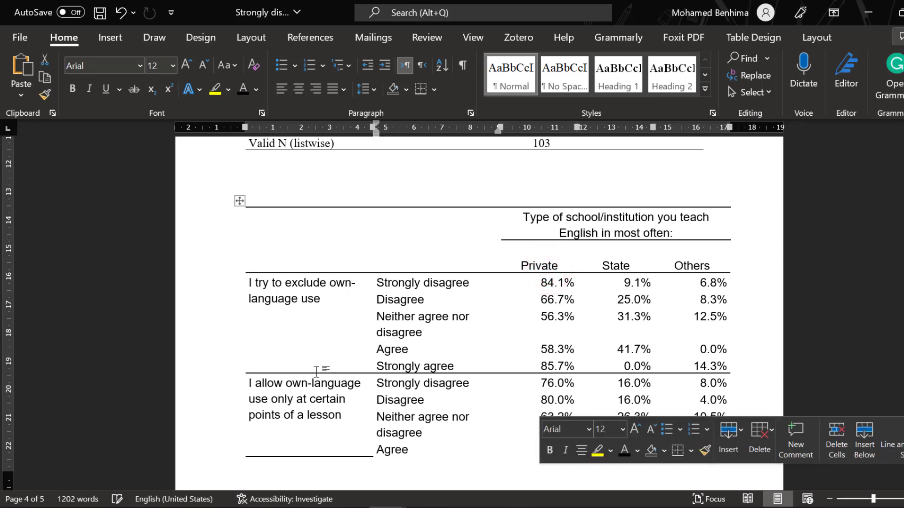
pyautogui.scroll(-3)
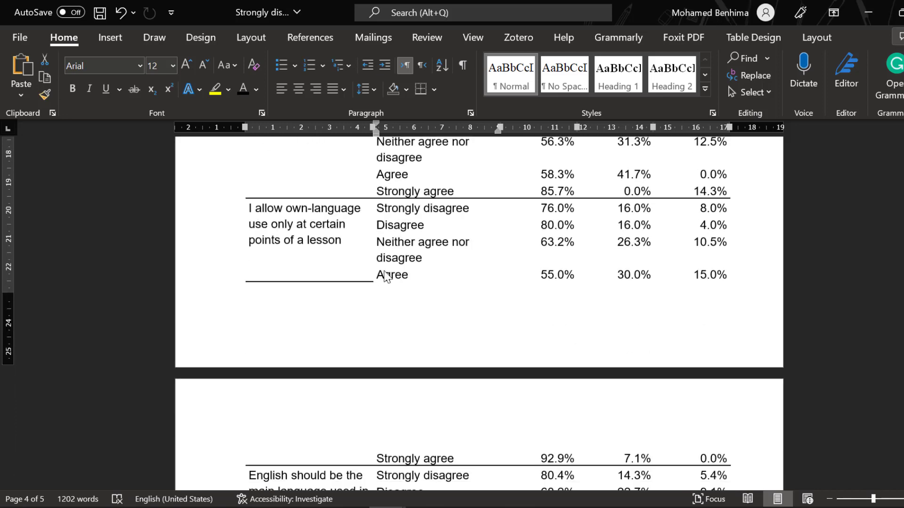
pyautogui.scroll(-3)
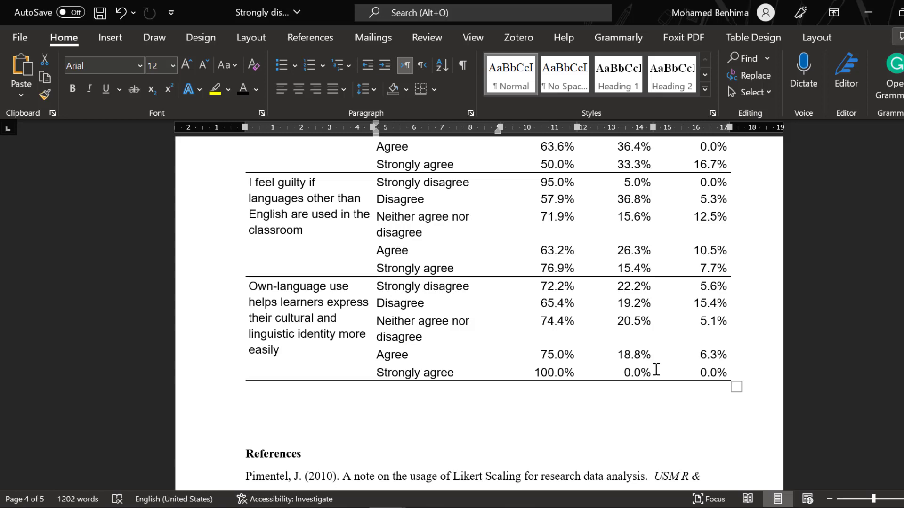
pyautogui.scroll(3)
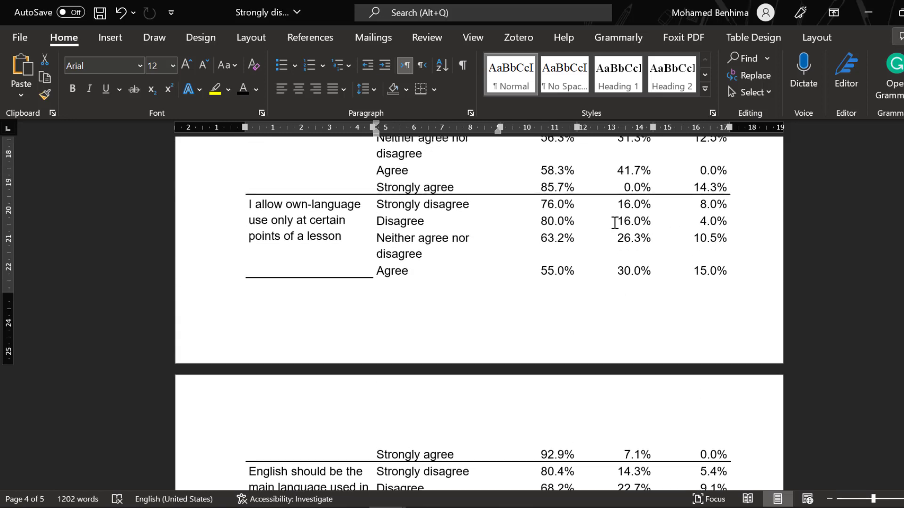
pyautogui.scroll(3)
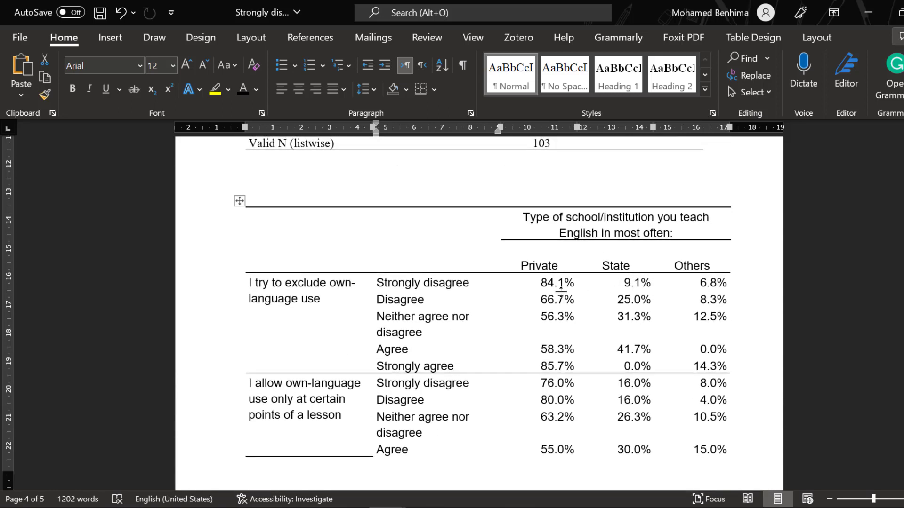
pyautogui.moveTo(620, 272)
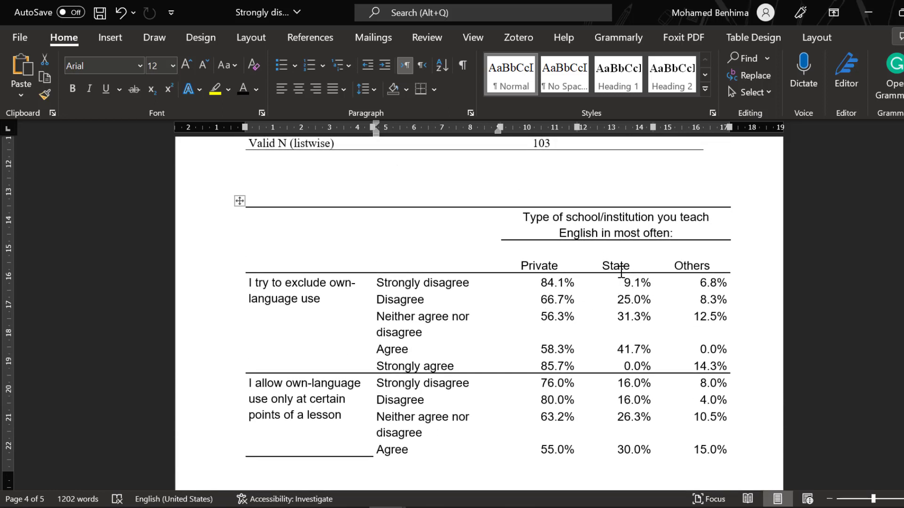
pyautogui.moveTo(582, 276)
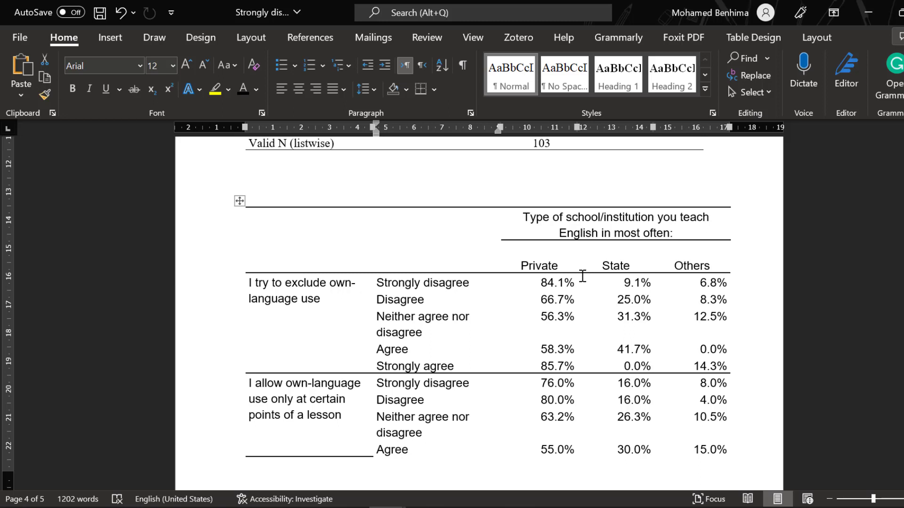
pyautogui.moveTo(567, 274)
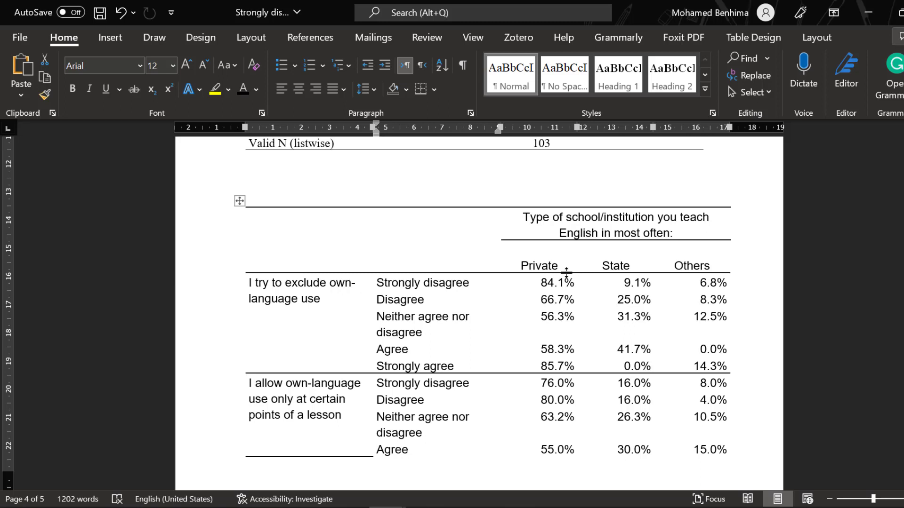
pyautogui.scroll(-3)
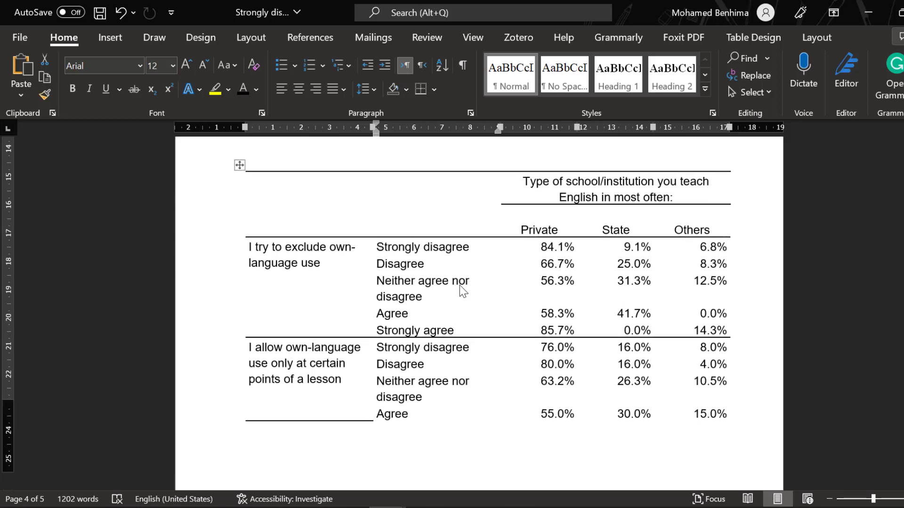
pyautogui.scroll(-3)
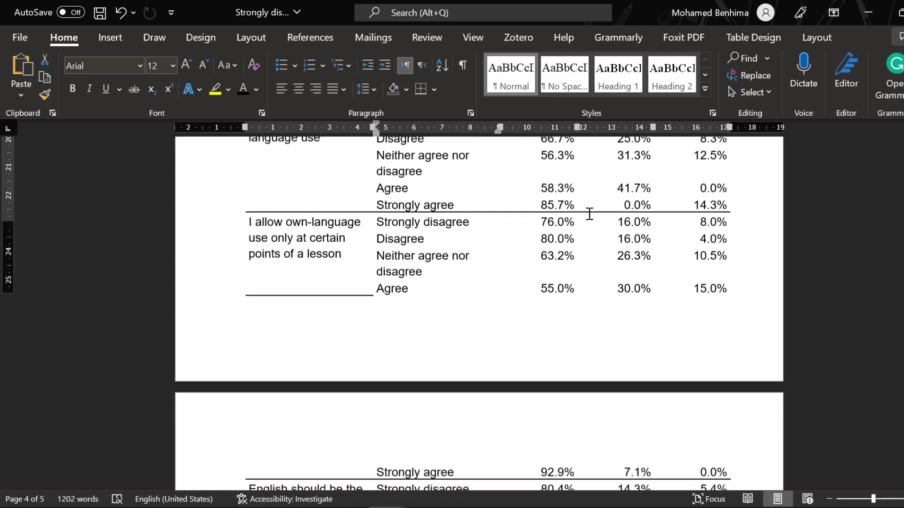
pyautogui.scroll(3)
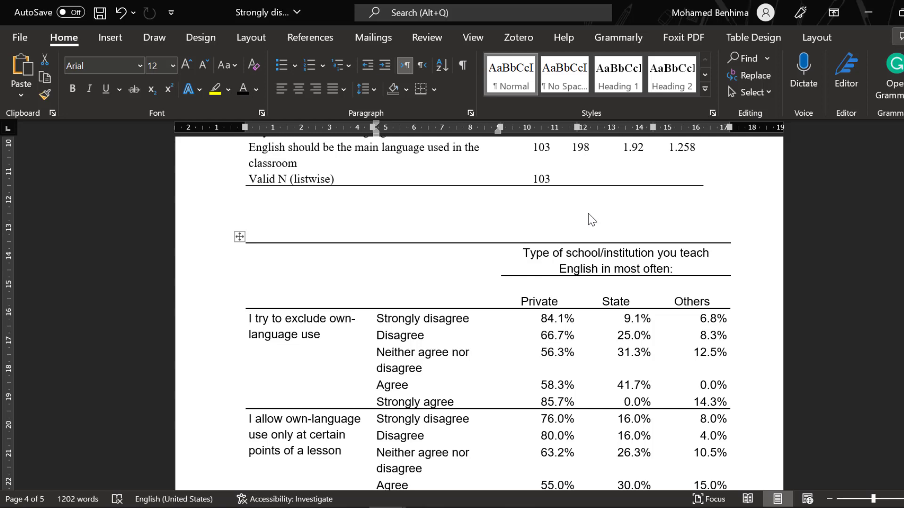
pyautogui.scroll(-3)
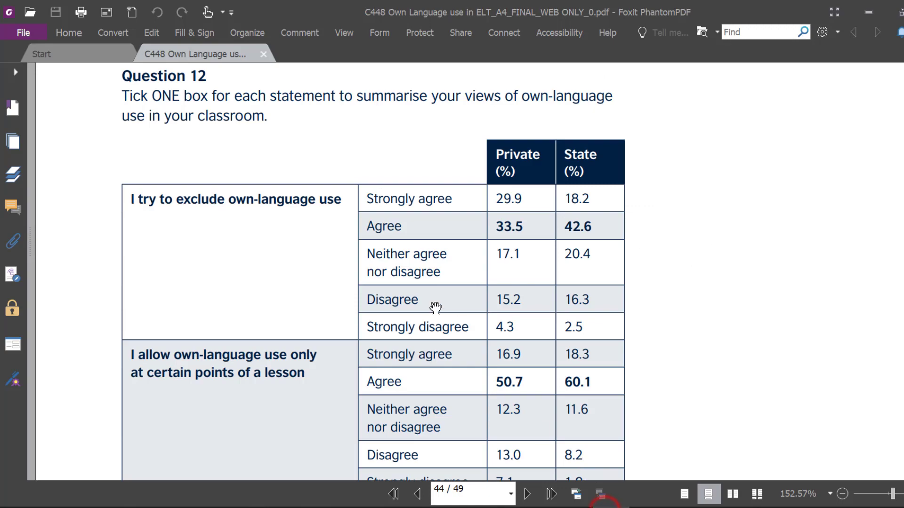
# Scroll the PDF's Question 12 table to the English-as-main-language statement and back to the top
pyautogui.scroll(-3)
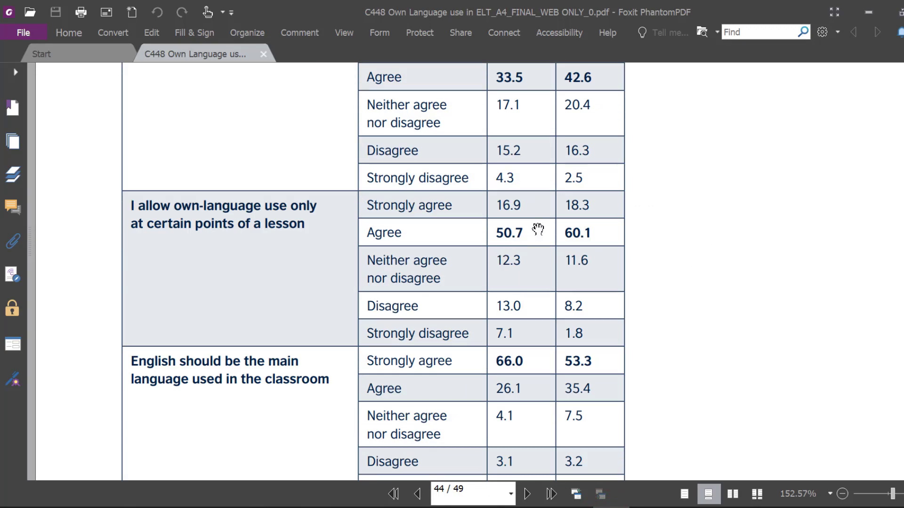
pyautogui.scroll(3)
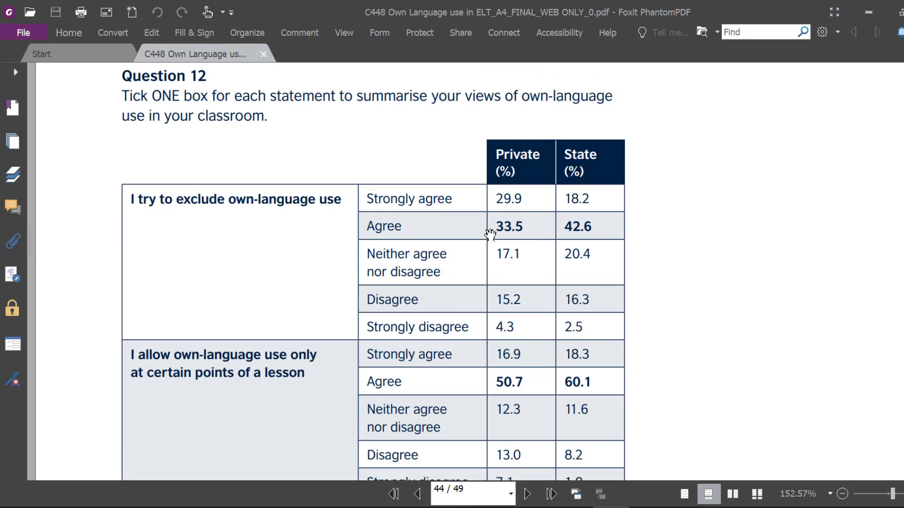
pyautogui.moveTo(511, 233)
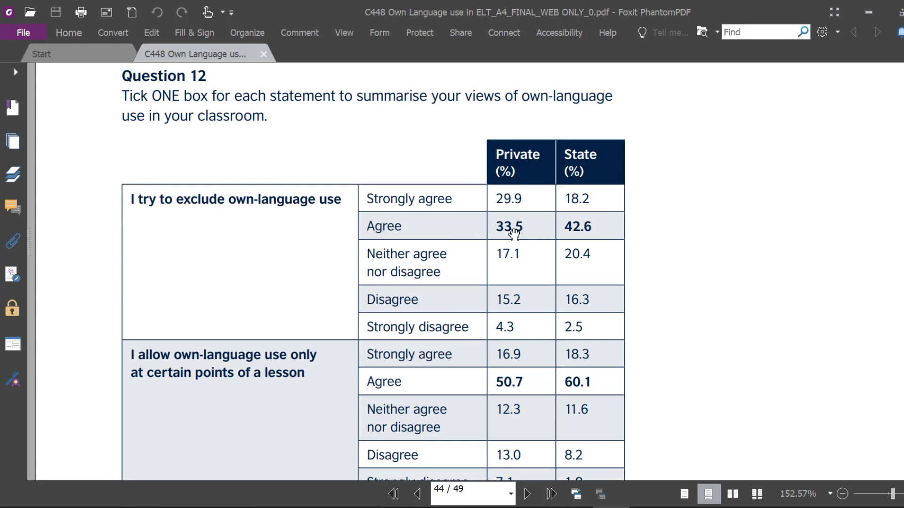
pyautogui.moveTo(507, 233)
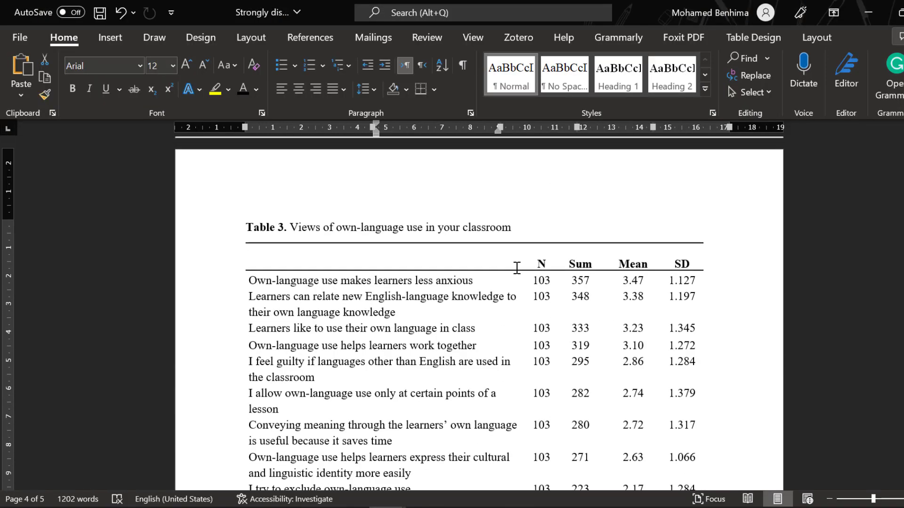
# Bold the Strongly agree rows of the first two statements in the pasted crosstab
pyautogui.scroll(-3)
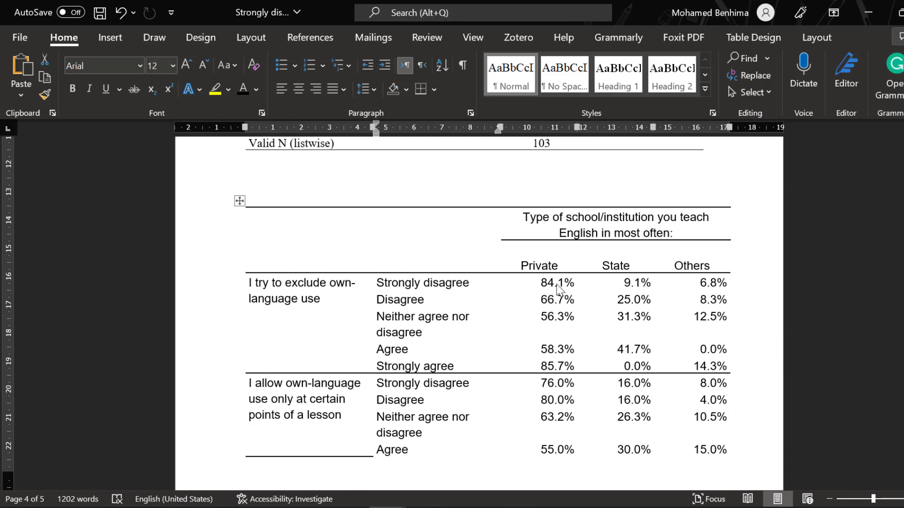
pyautogui.moveTo(409, 371)
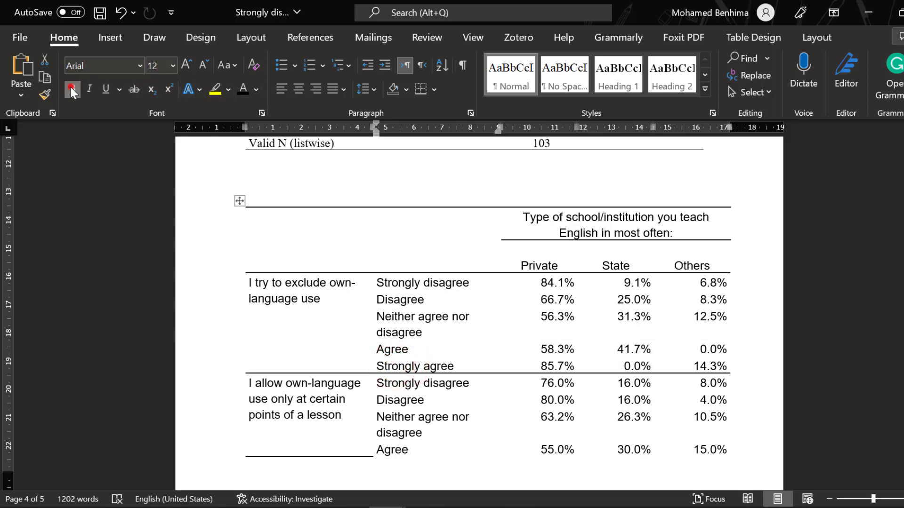
pyautogui.scroll(-3)
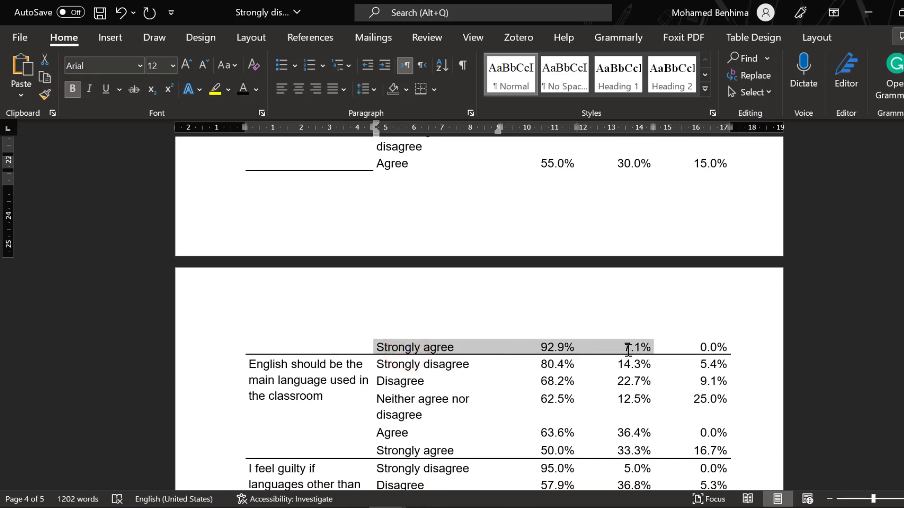
pyautogui.click(72, 89)
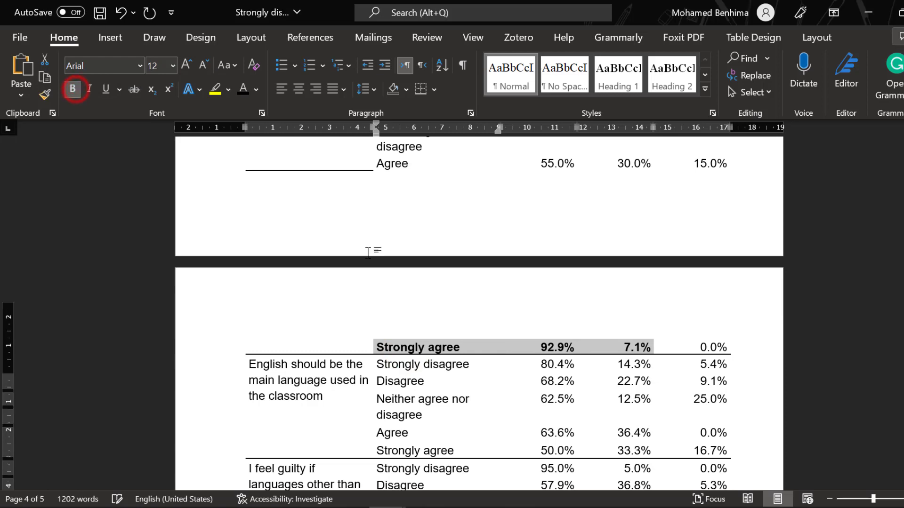
pyautogui.scroll(-3)
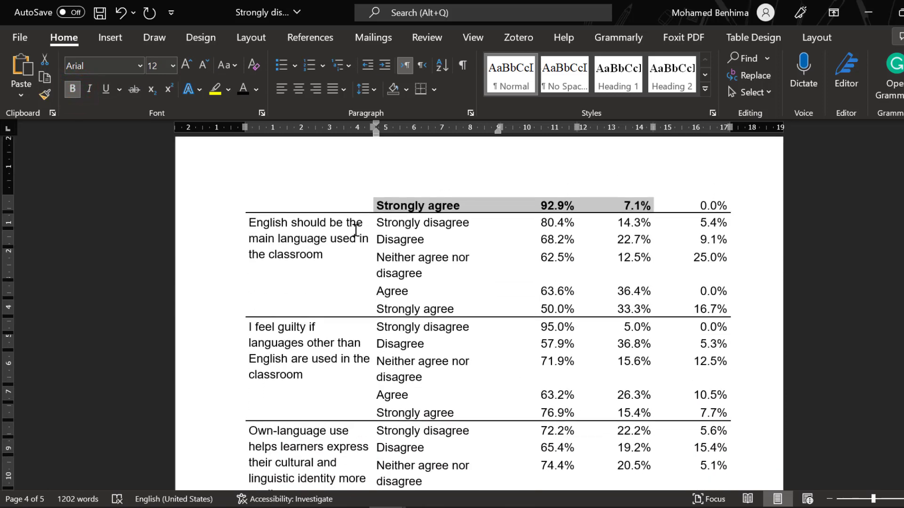
pyautogui.scroll(-3)
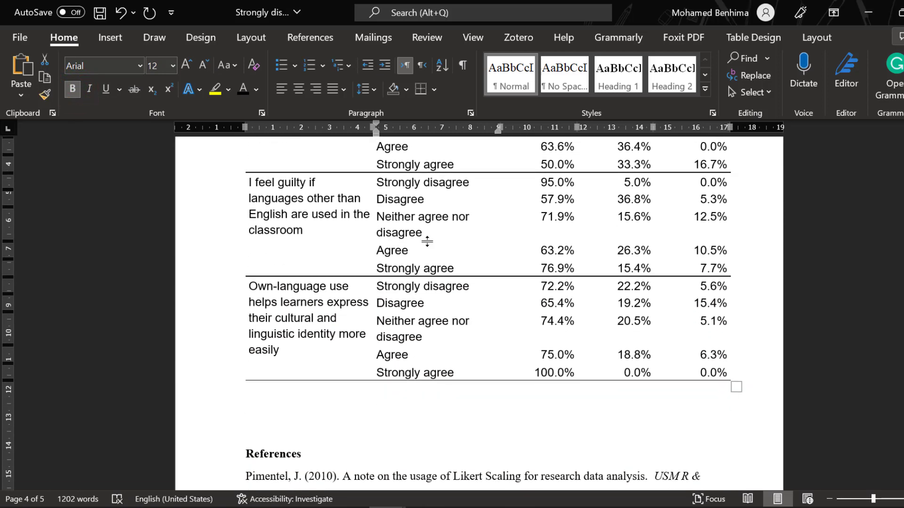
pyautogui.scroll(3)
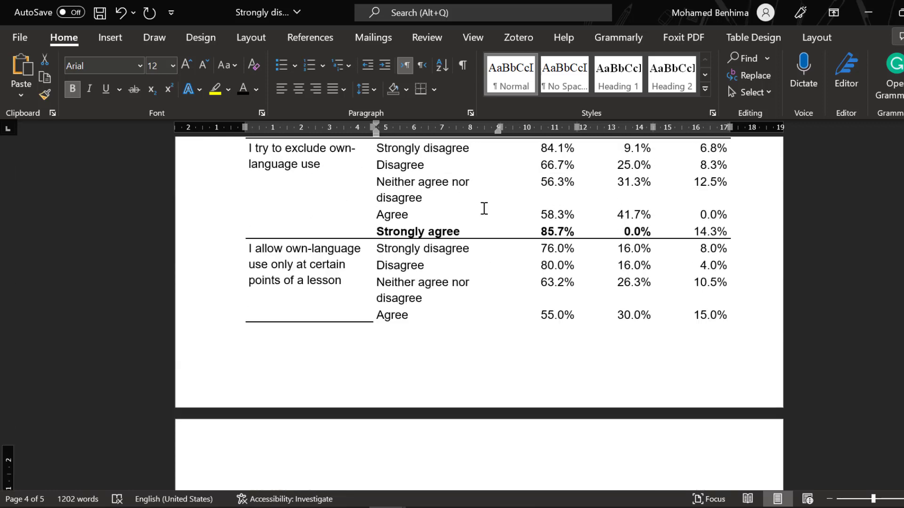
pyautogui.scroll(-3)
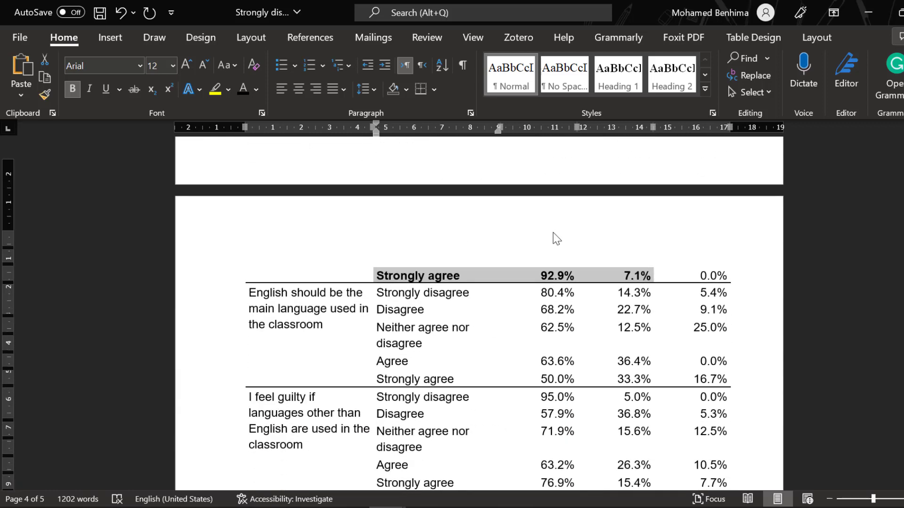
pyautogui.scroll(3)
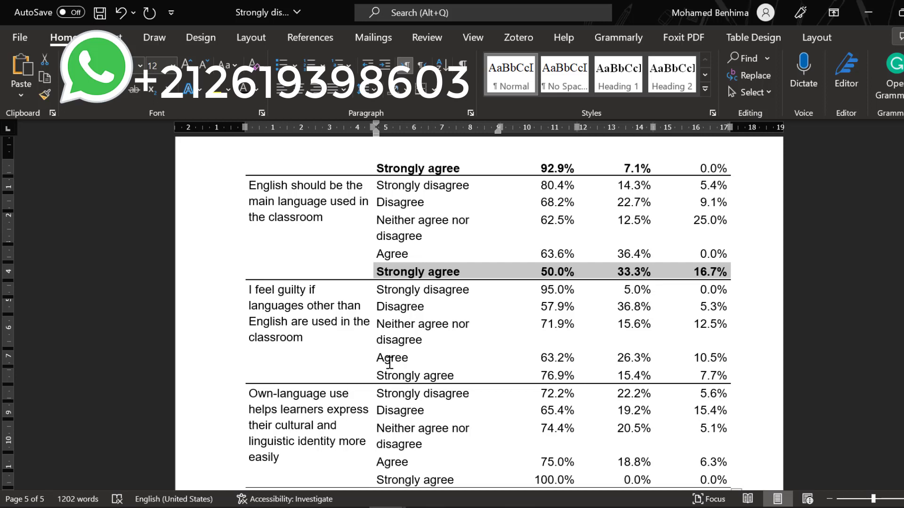
# Bold the remaining 'Strongly agree' rows, finishing the guilt and cultural-identity statements, and review the table
pyautogui.click(679, 375)
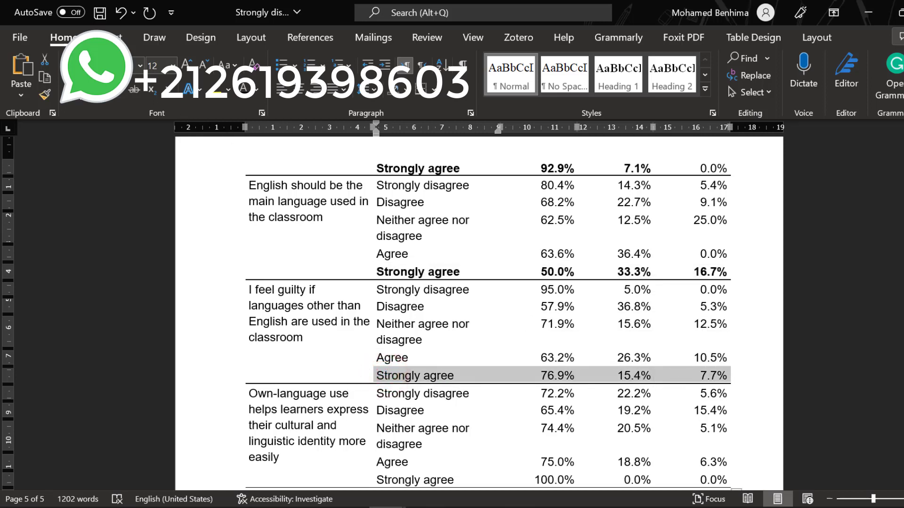
pyautogui.scroll(-3)
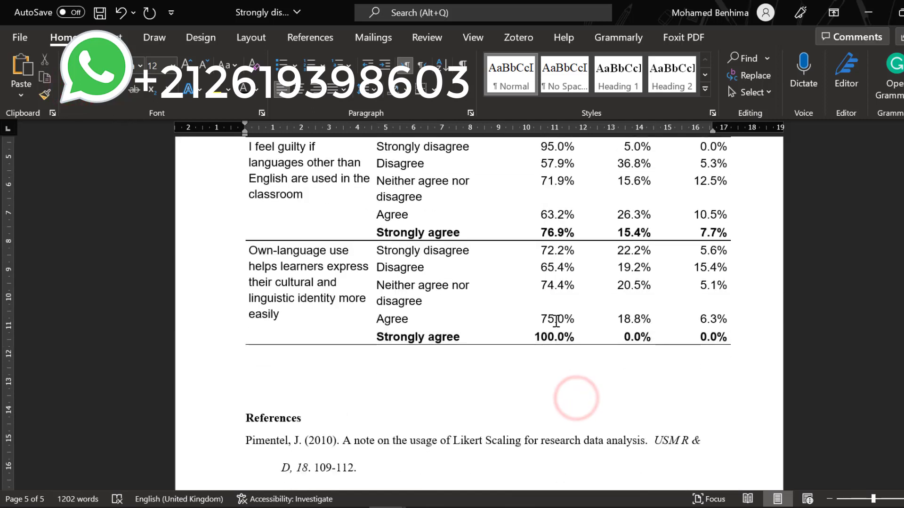
pyautogui.scroll(3)
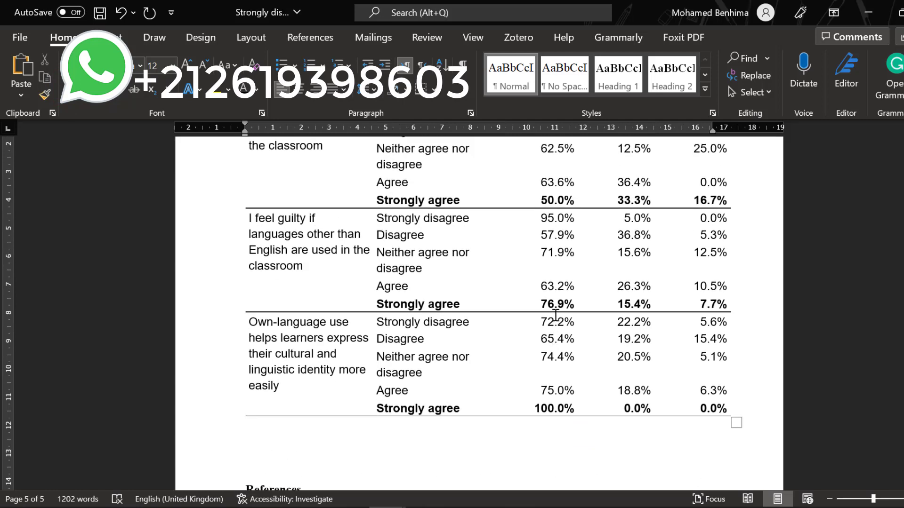
pyautogui.scroll(3)
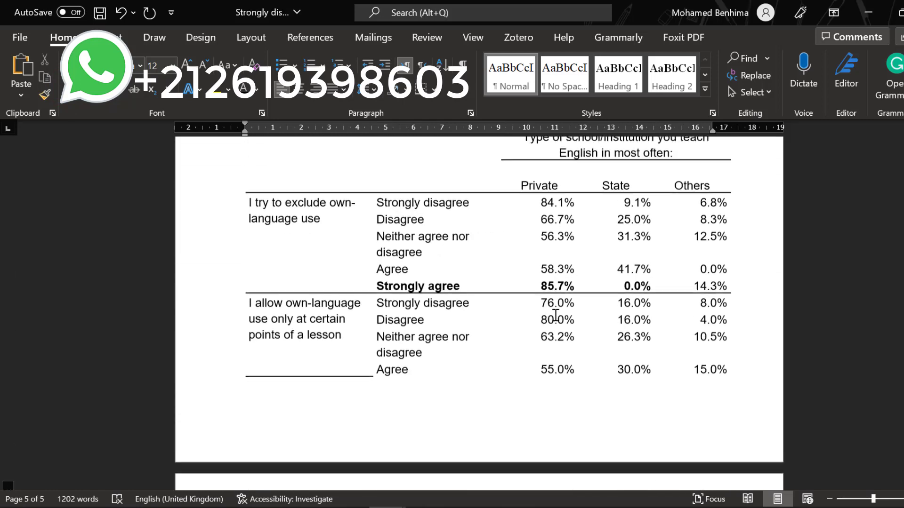
pyautogui.scroll(3)
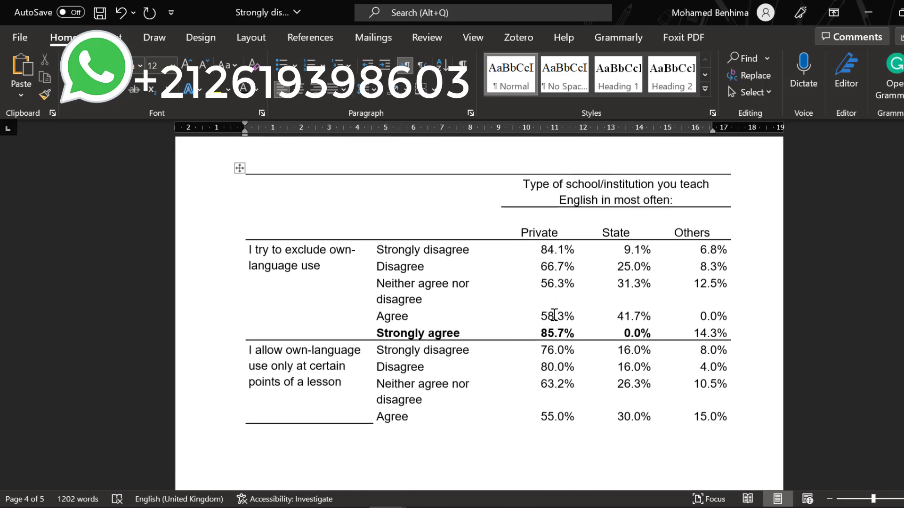
pyautogui.scroll(3)
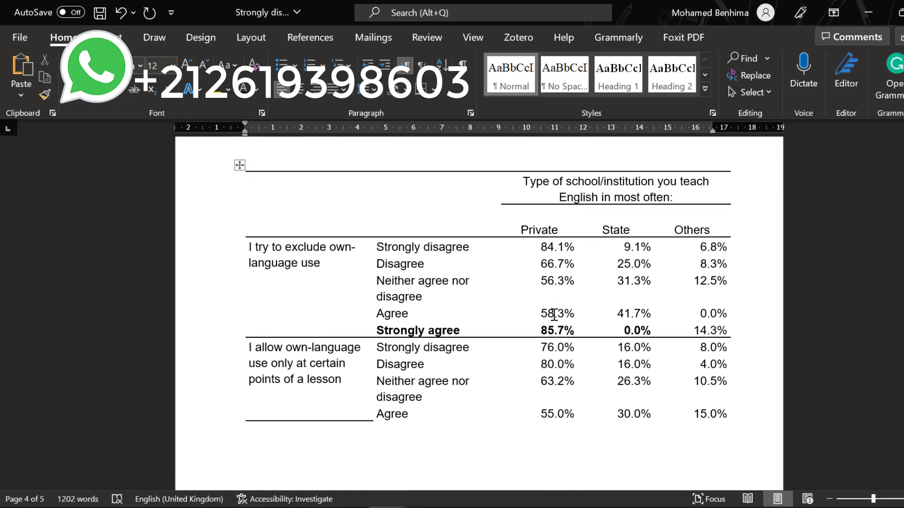
pyautogui.scroll(-3)
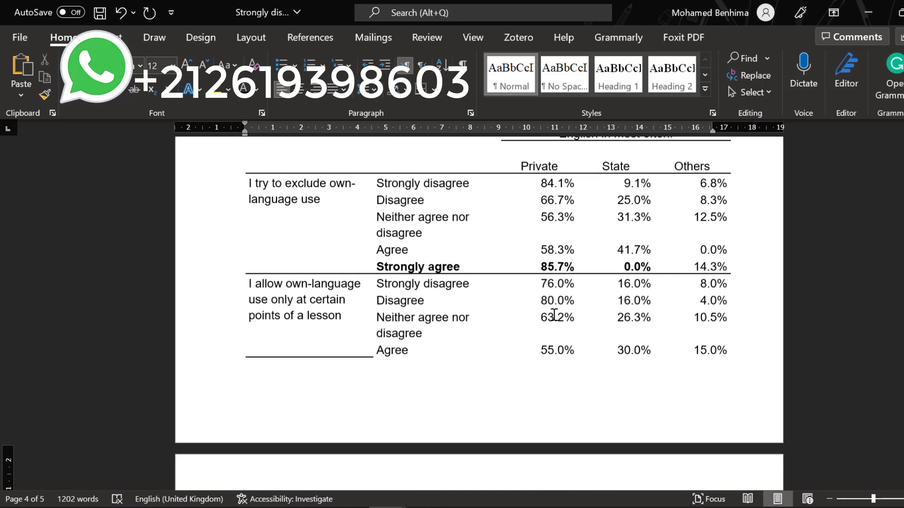